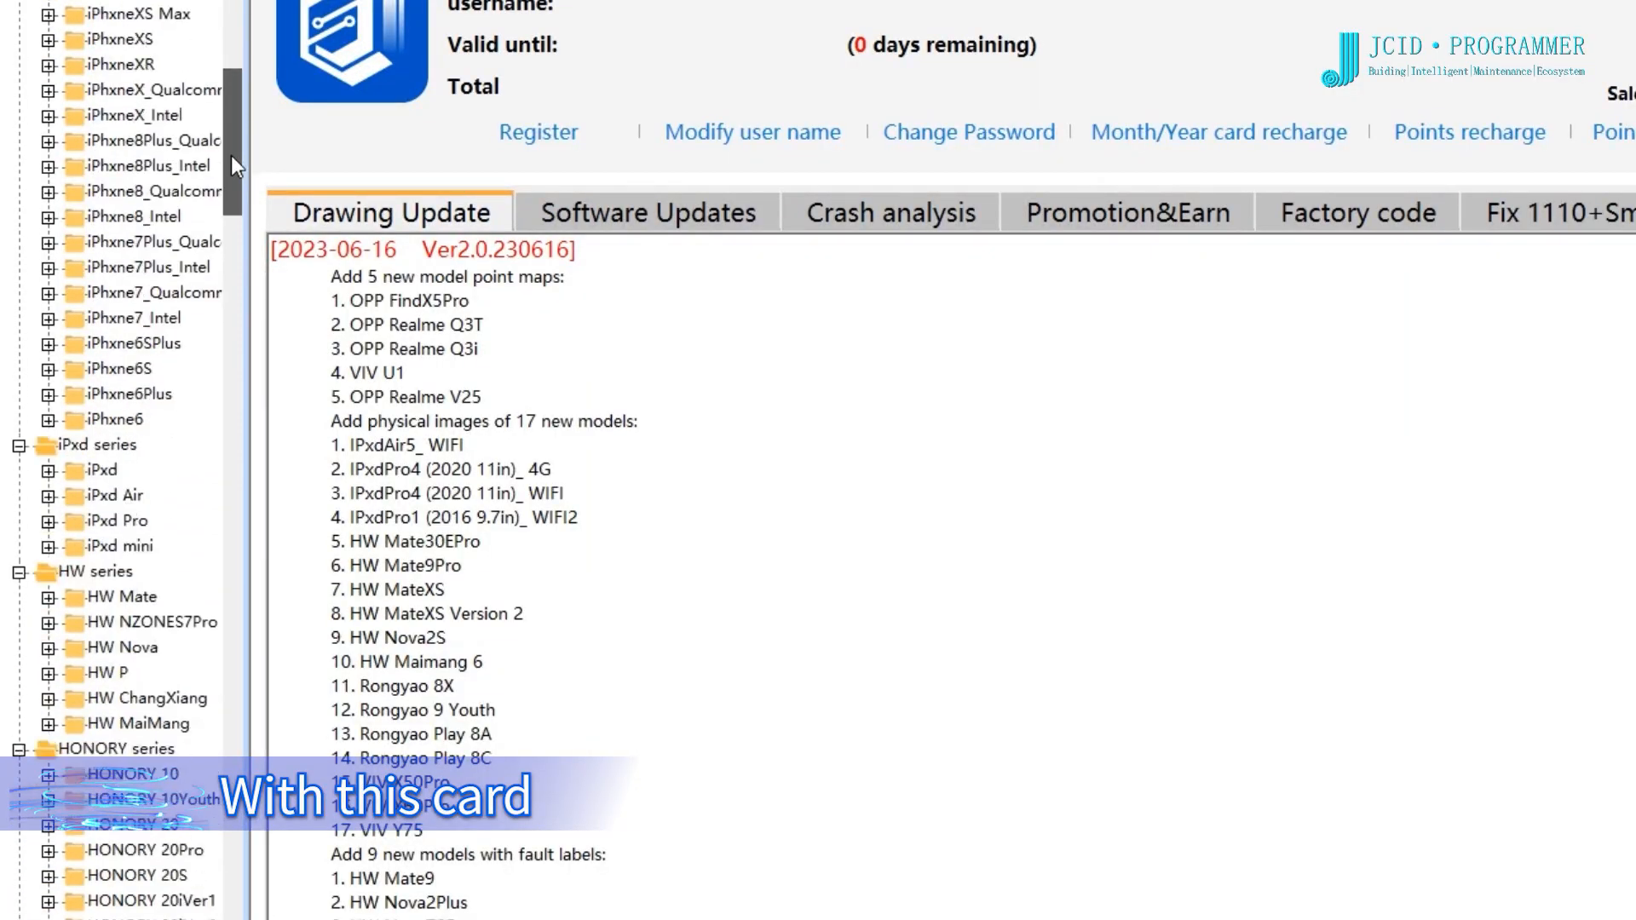
# Step: Download the JC Drawing (including data) Complete version from jcprogrammer.com's Download page
pyautogui.scroll(-3)
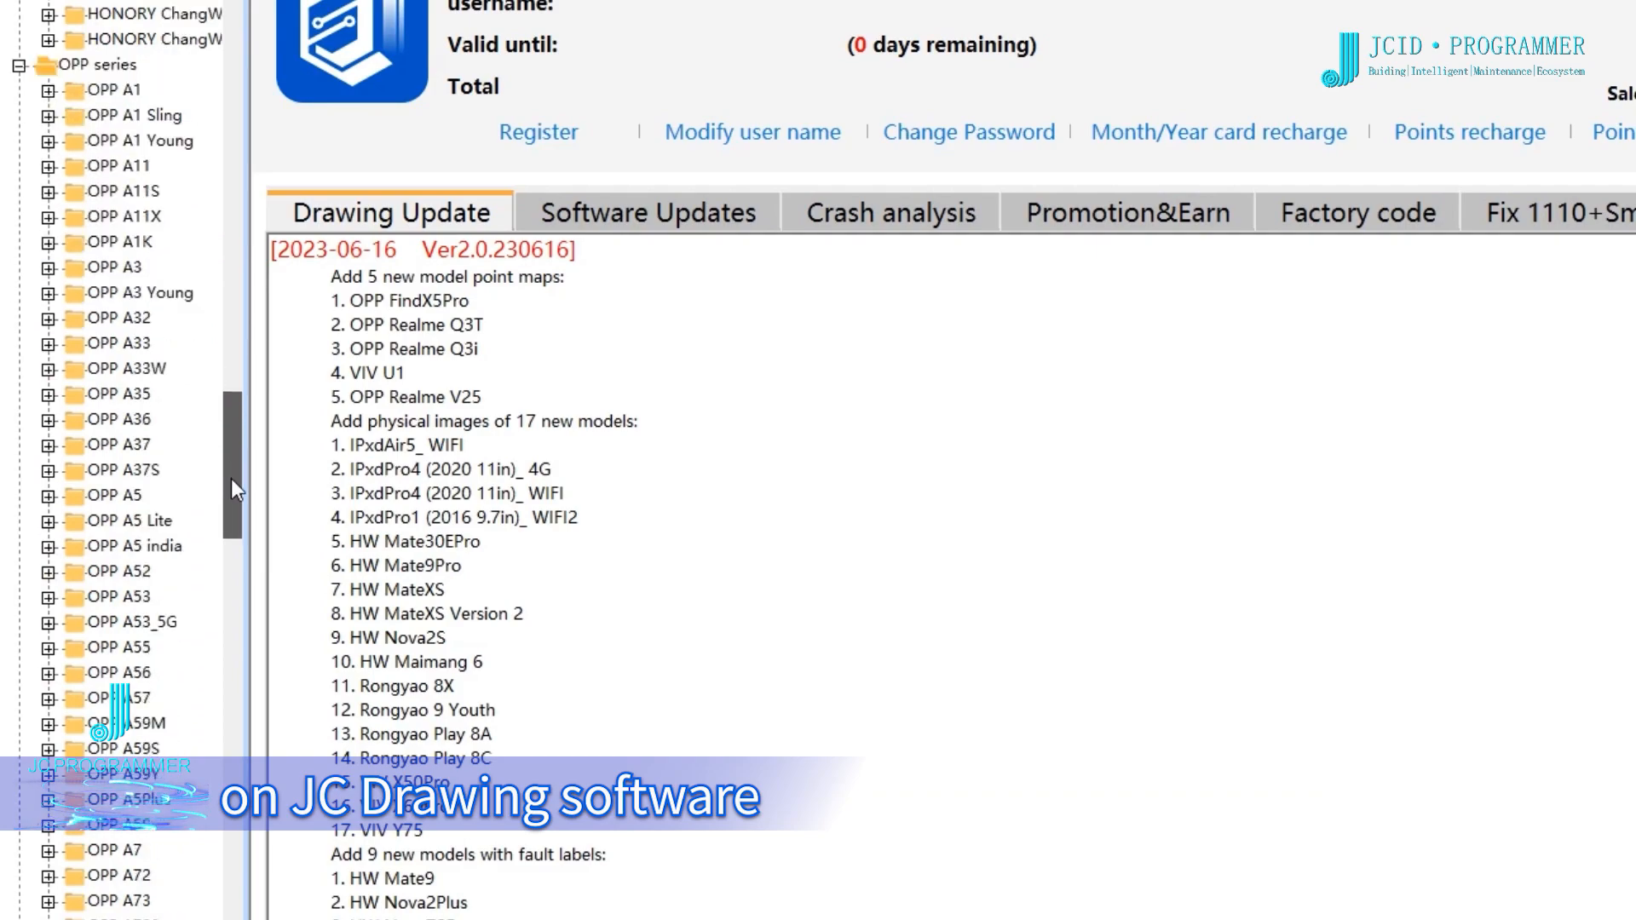
pyautogui.scroll(-3)
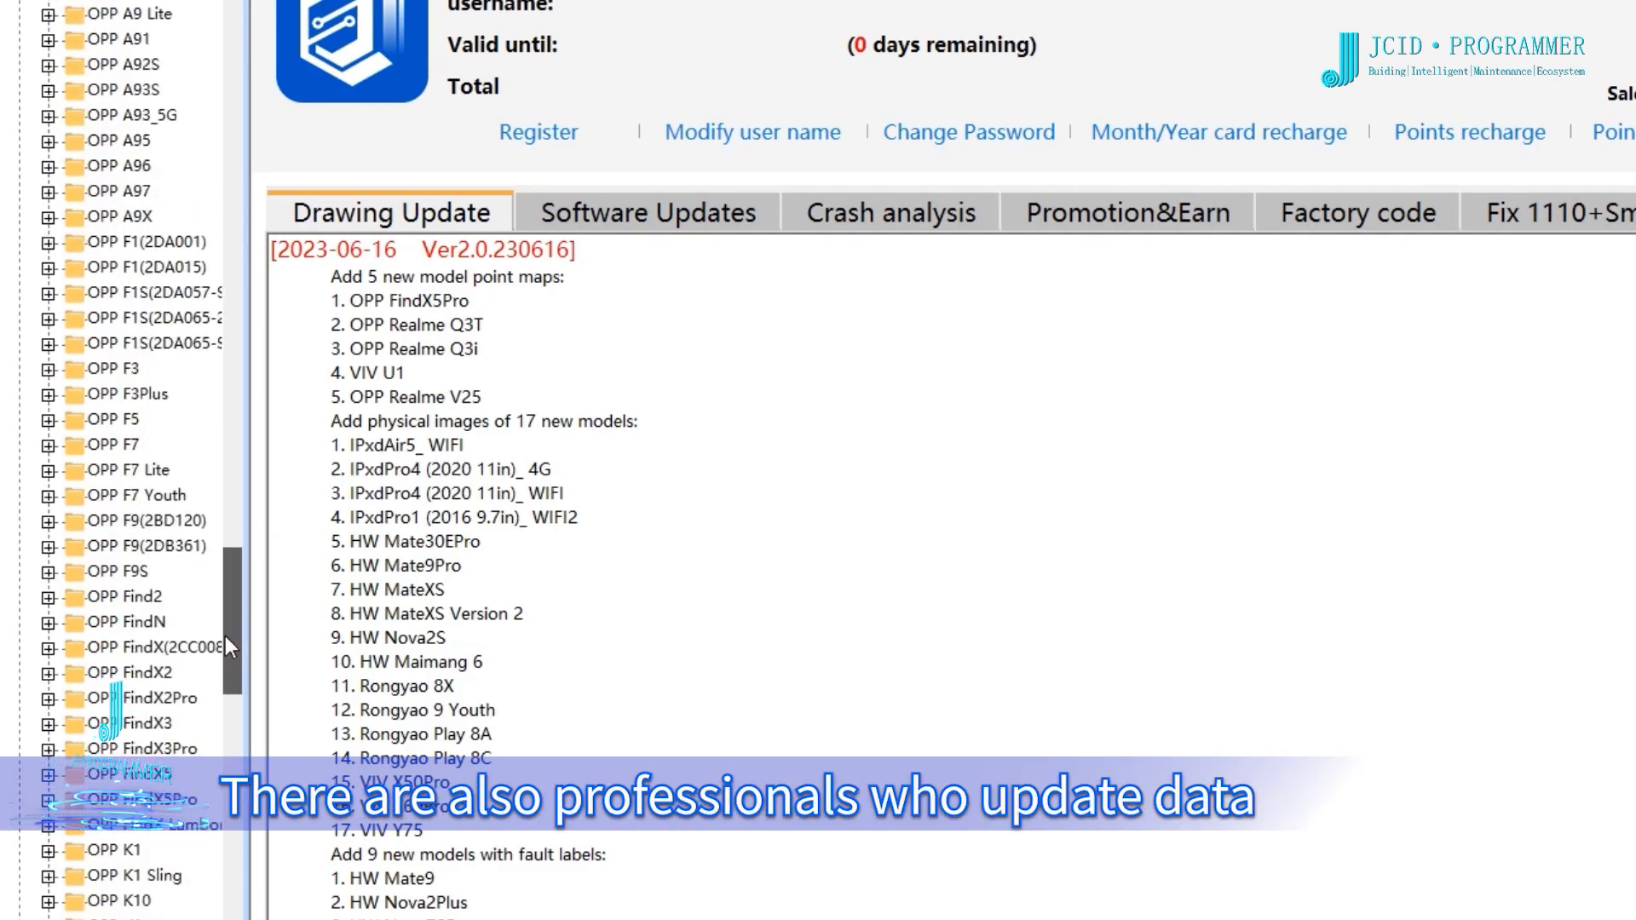
pyautogui.scroll(-3)
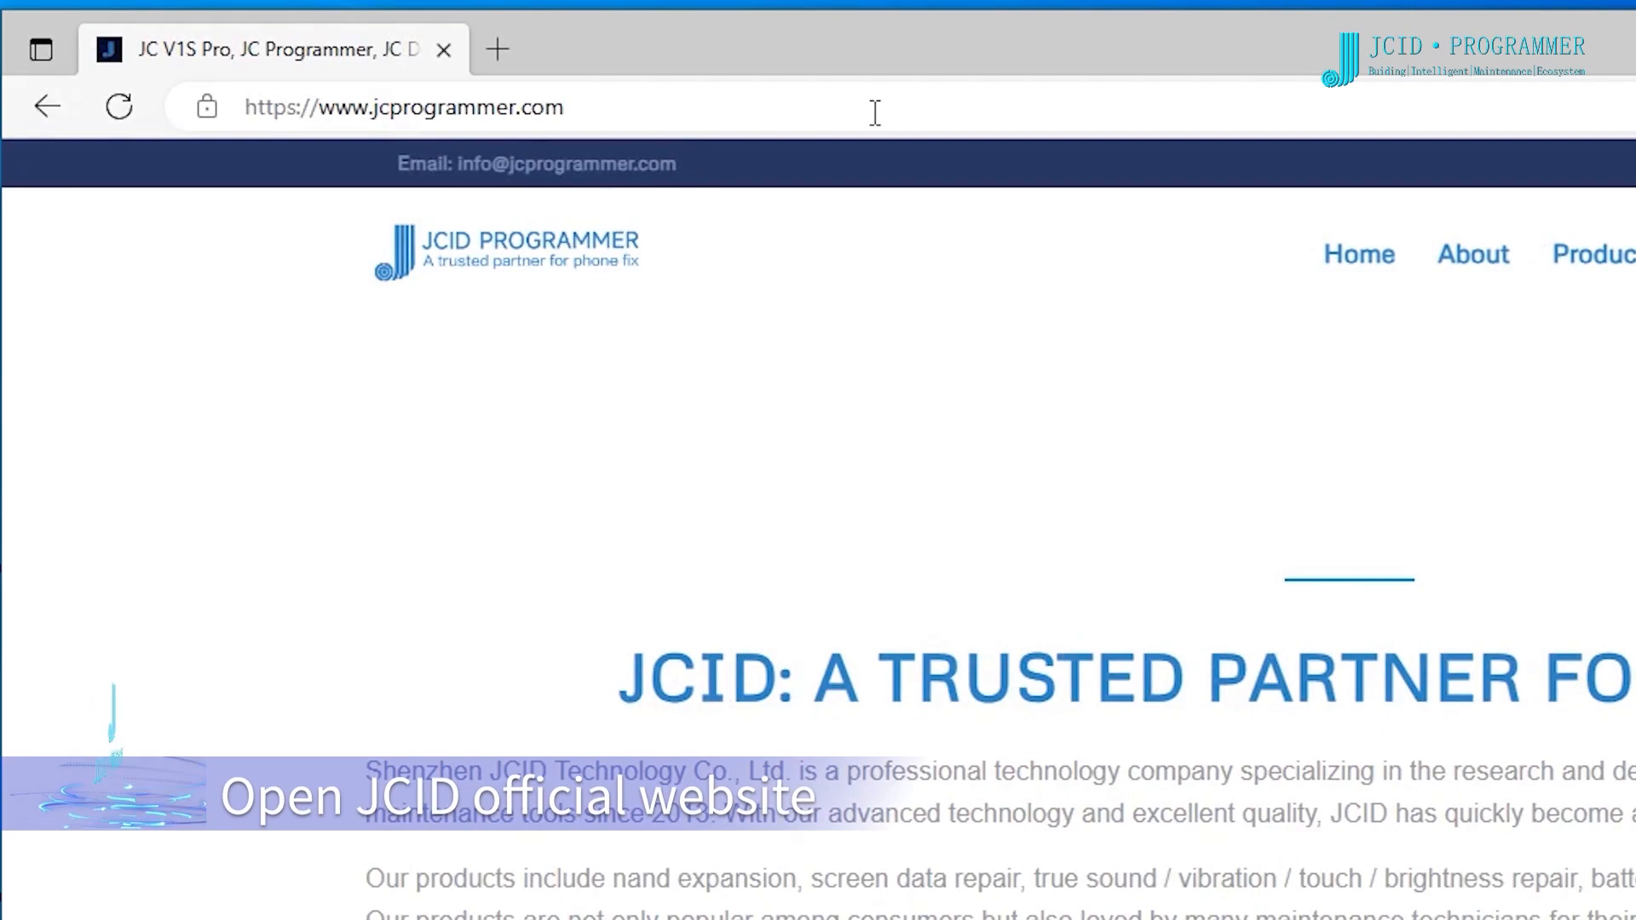
pyautogui.click(1185, 163)
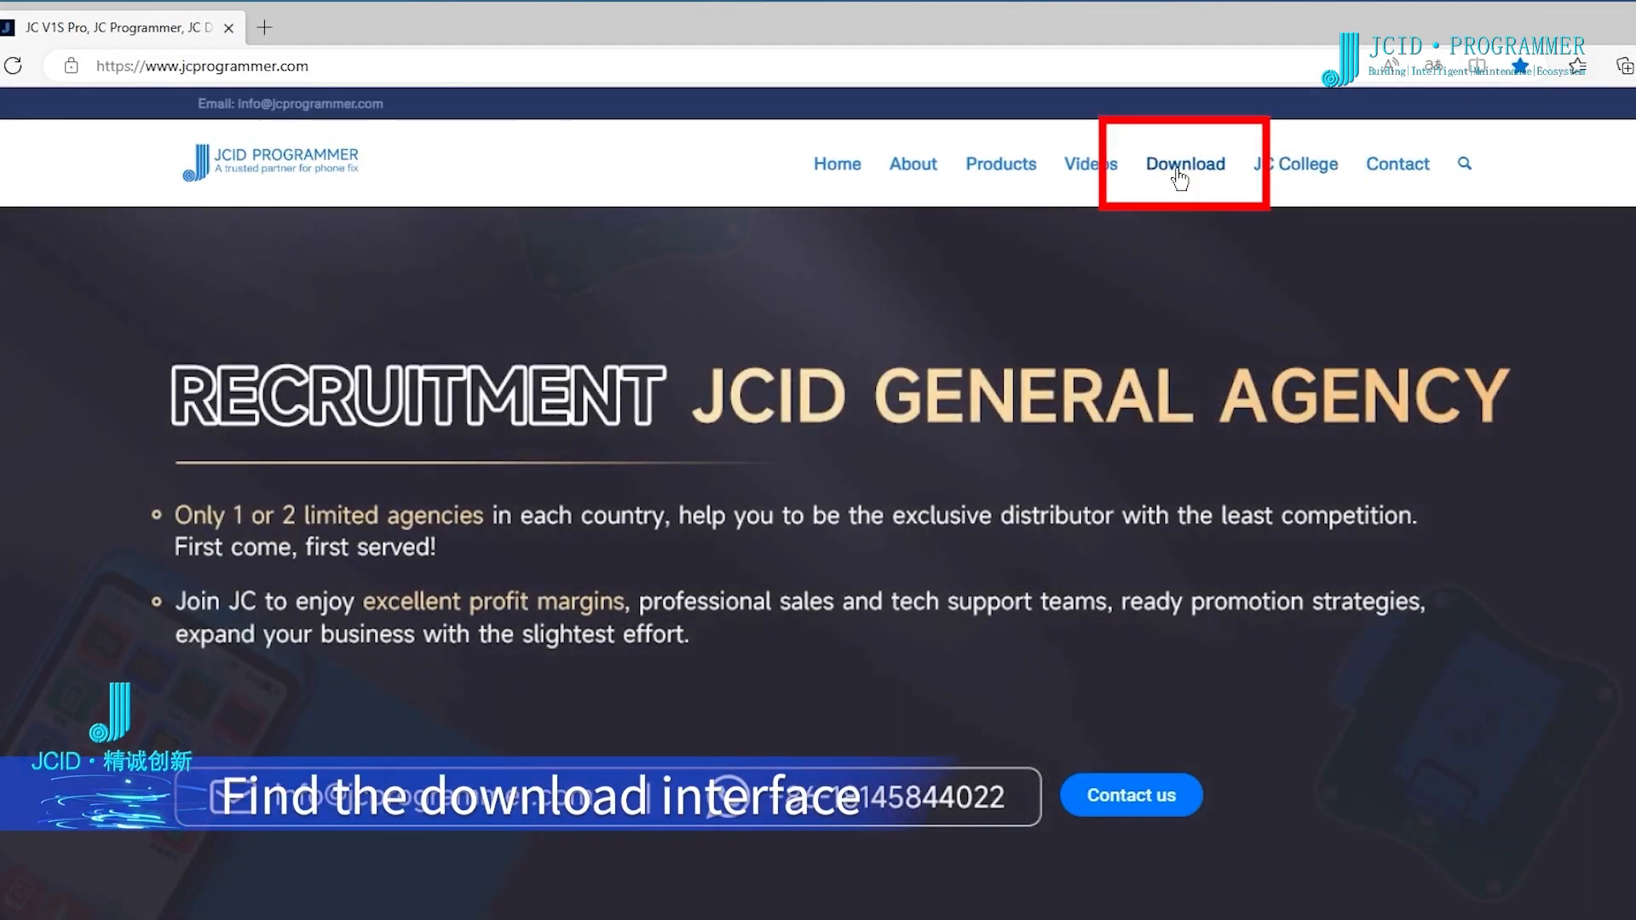
pyautogui.click(1185, 163)
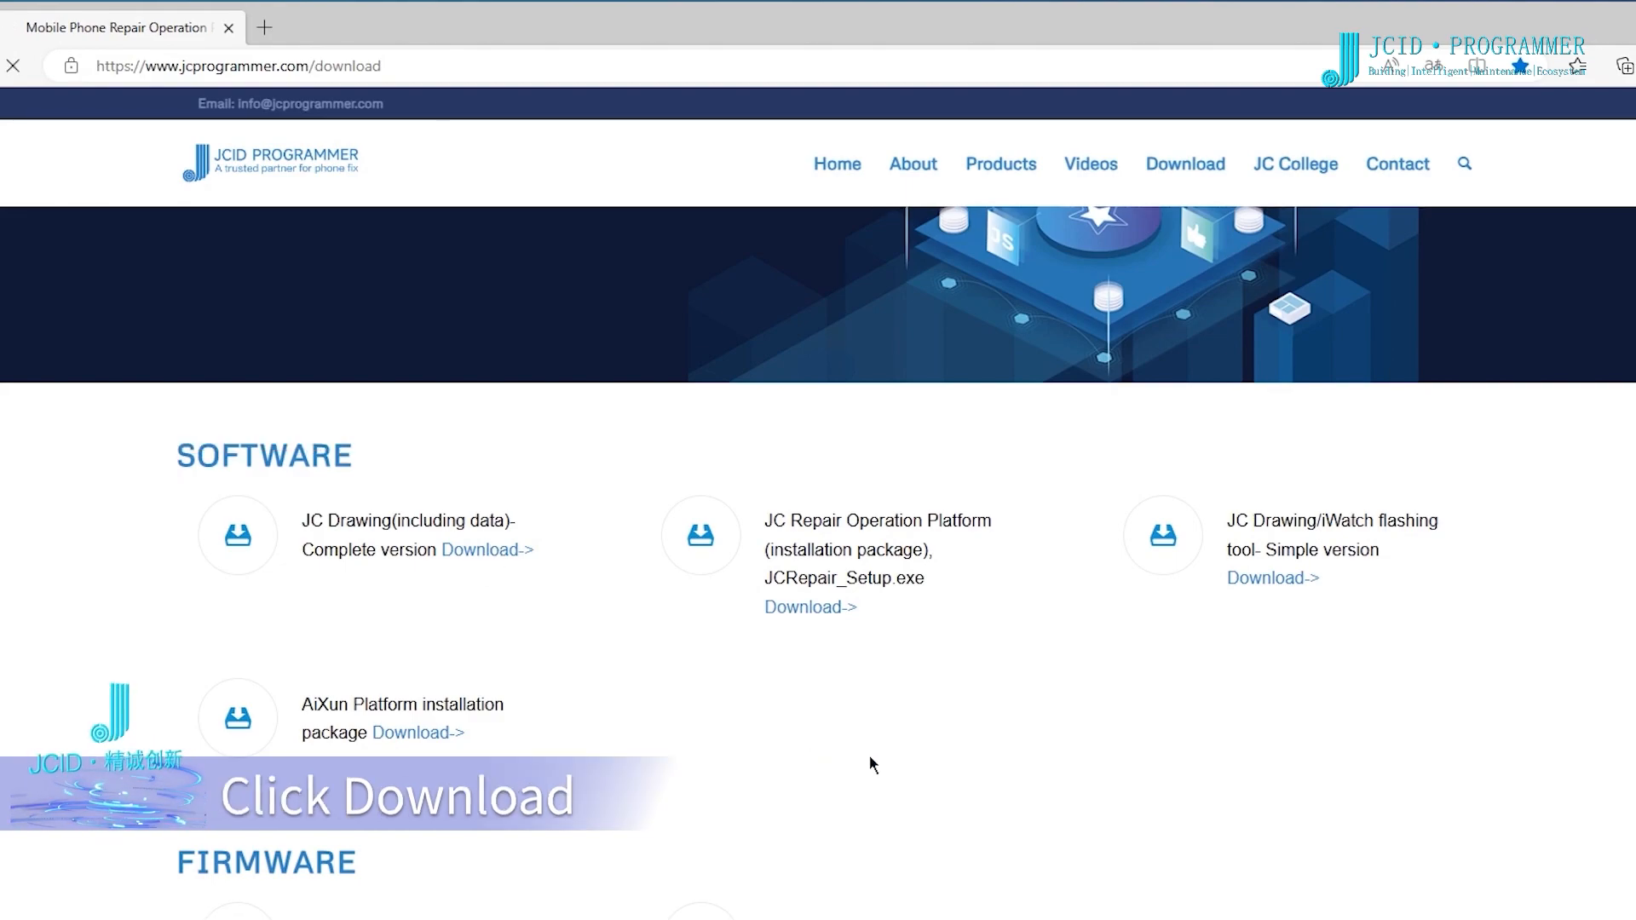
pyautogui.click(486, 550)
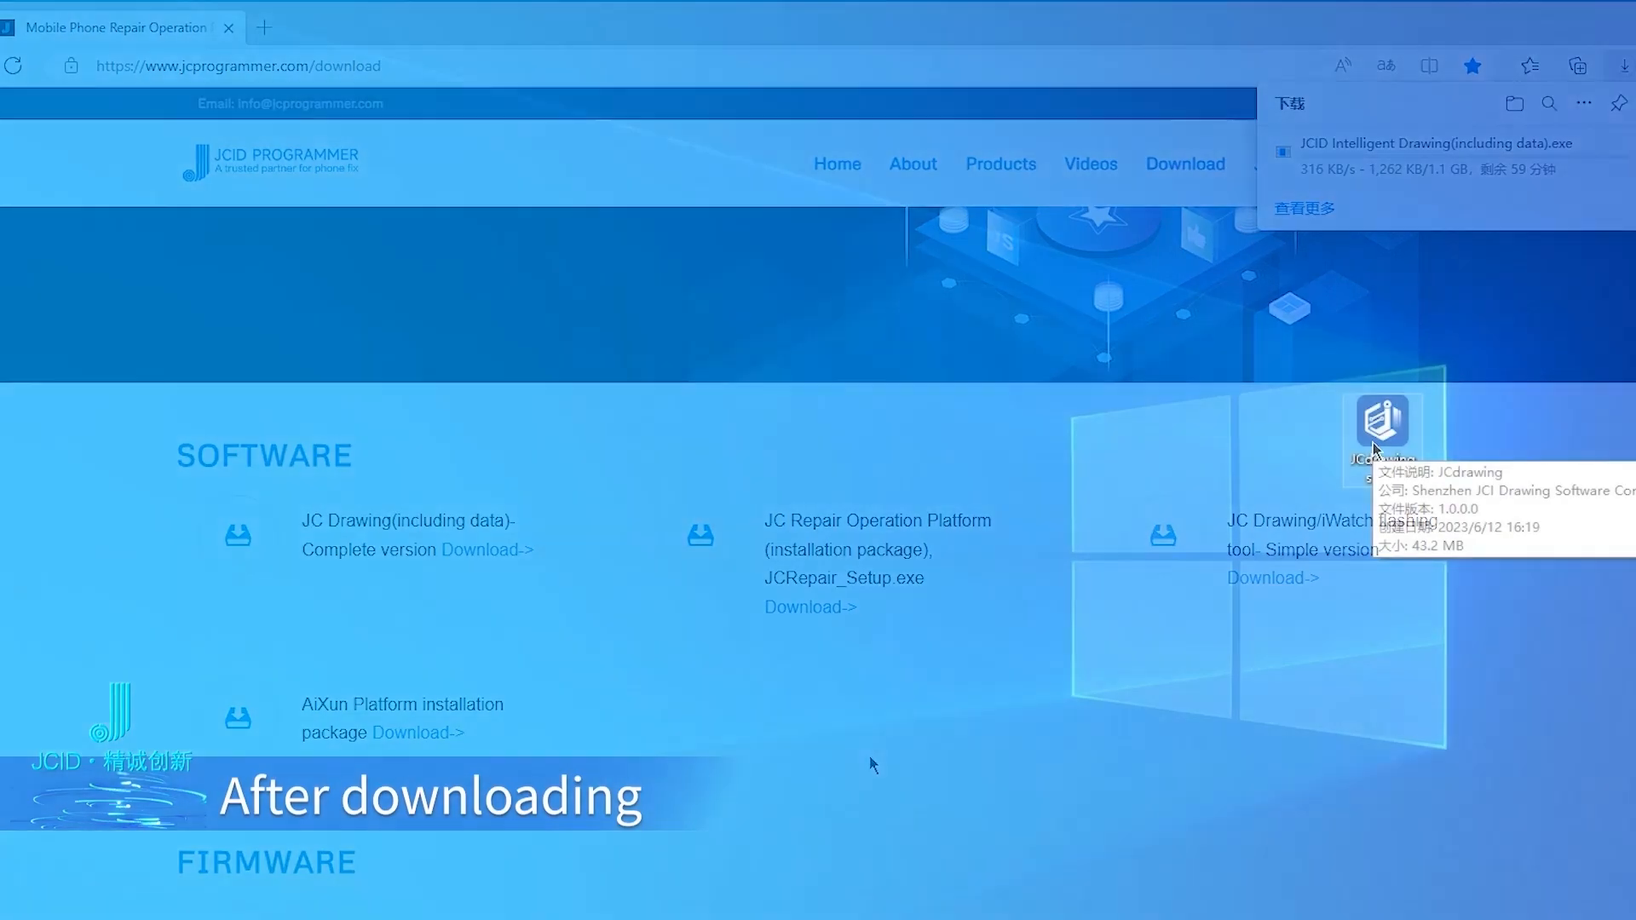
# Step: Run the JCdrawing setup and accept the software license agreement to install
pyautogui.doubleClick(1381, 426)
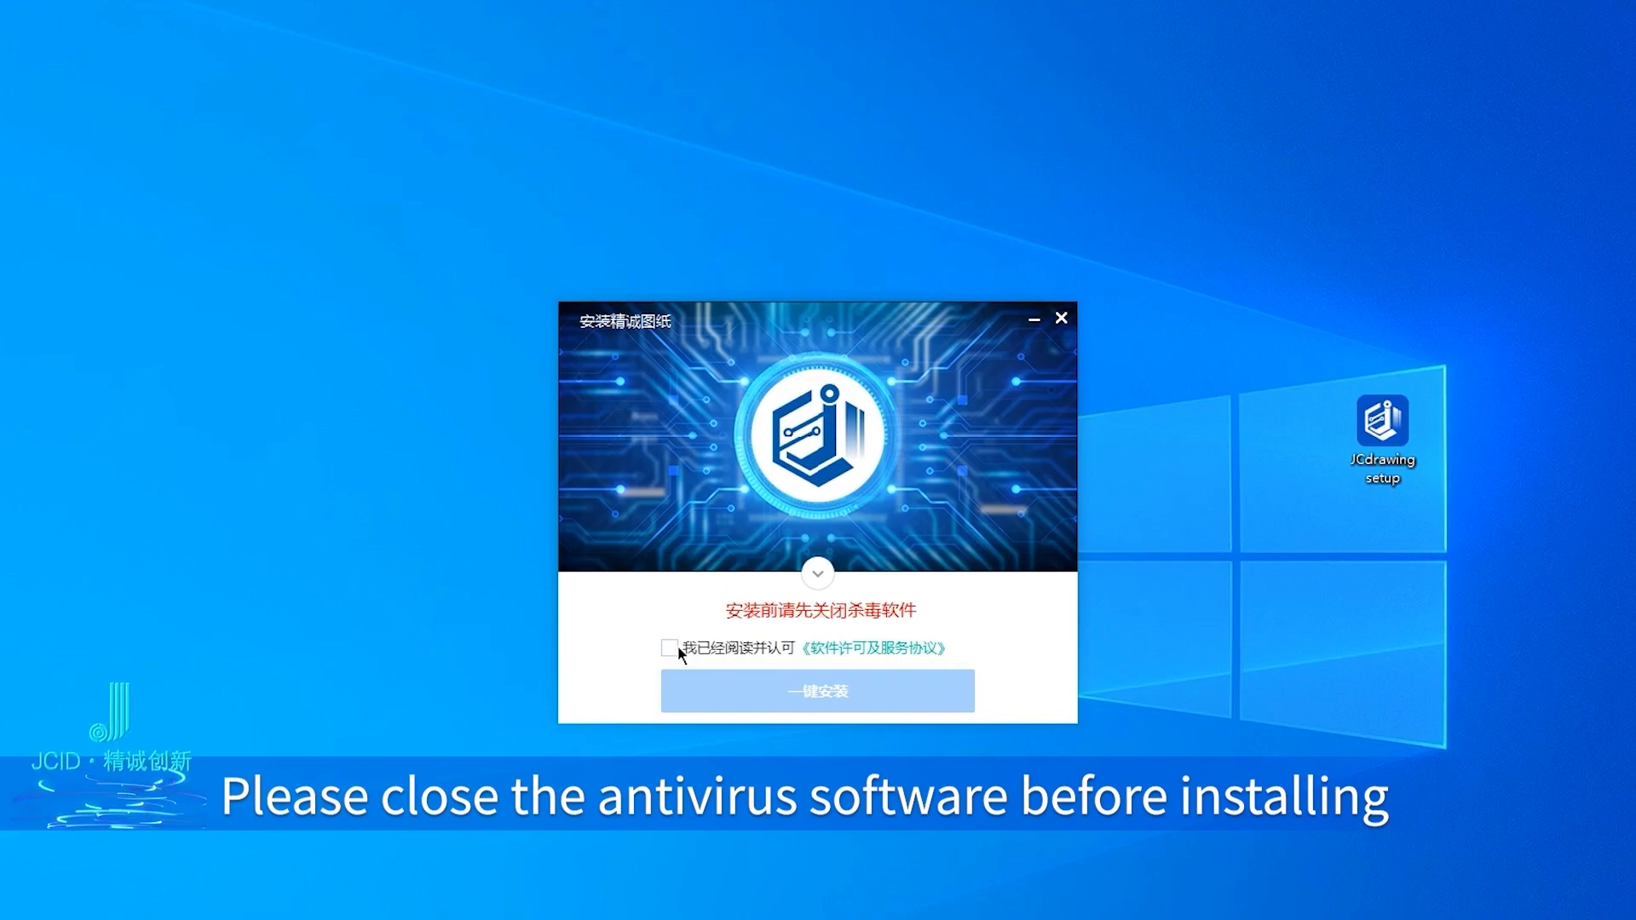
pyautogui.click(816, 690)
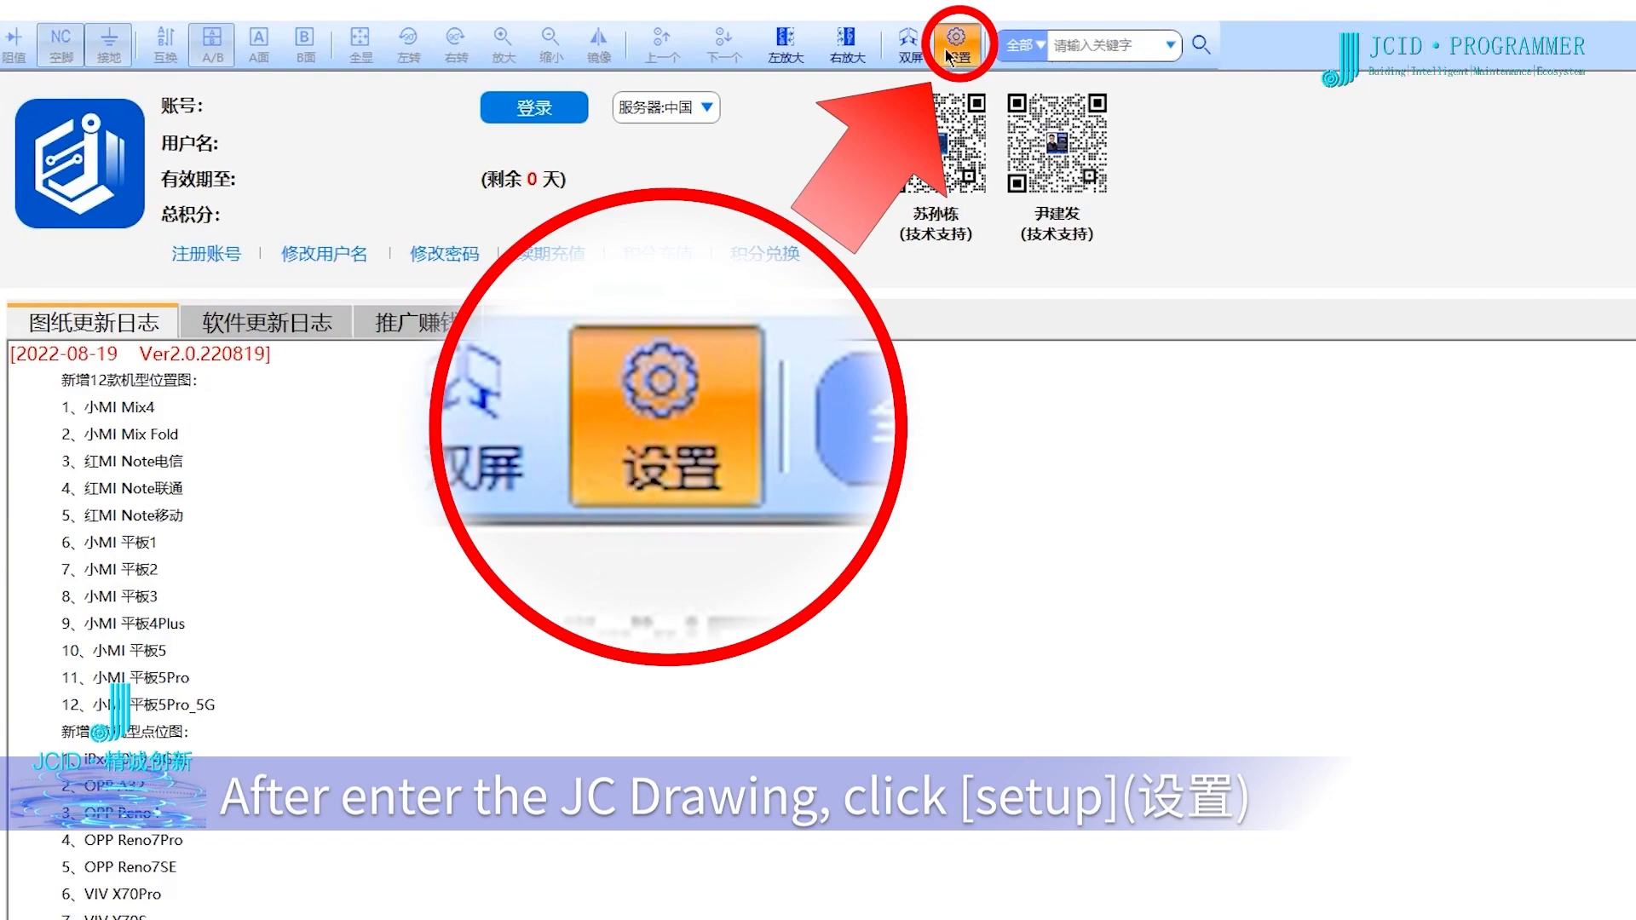
# Step: Set JC Drawing's interface language to English in the Setup dialog
pyautogui.click(956, 44)
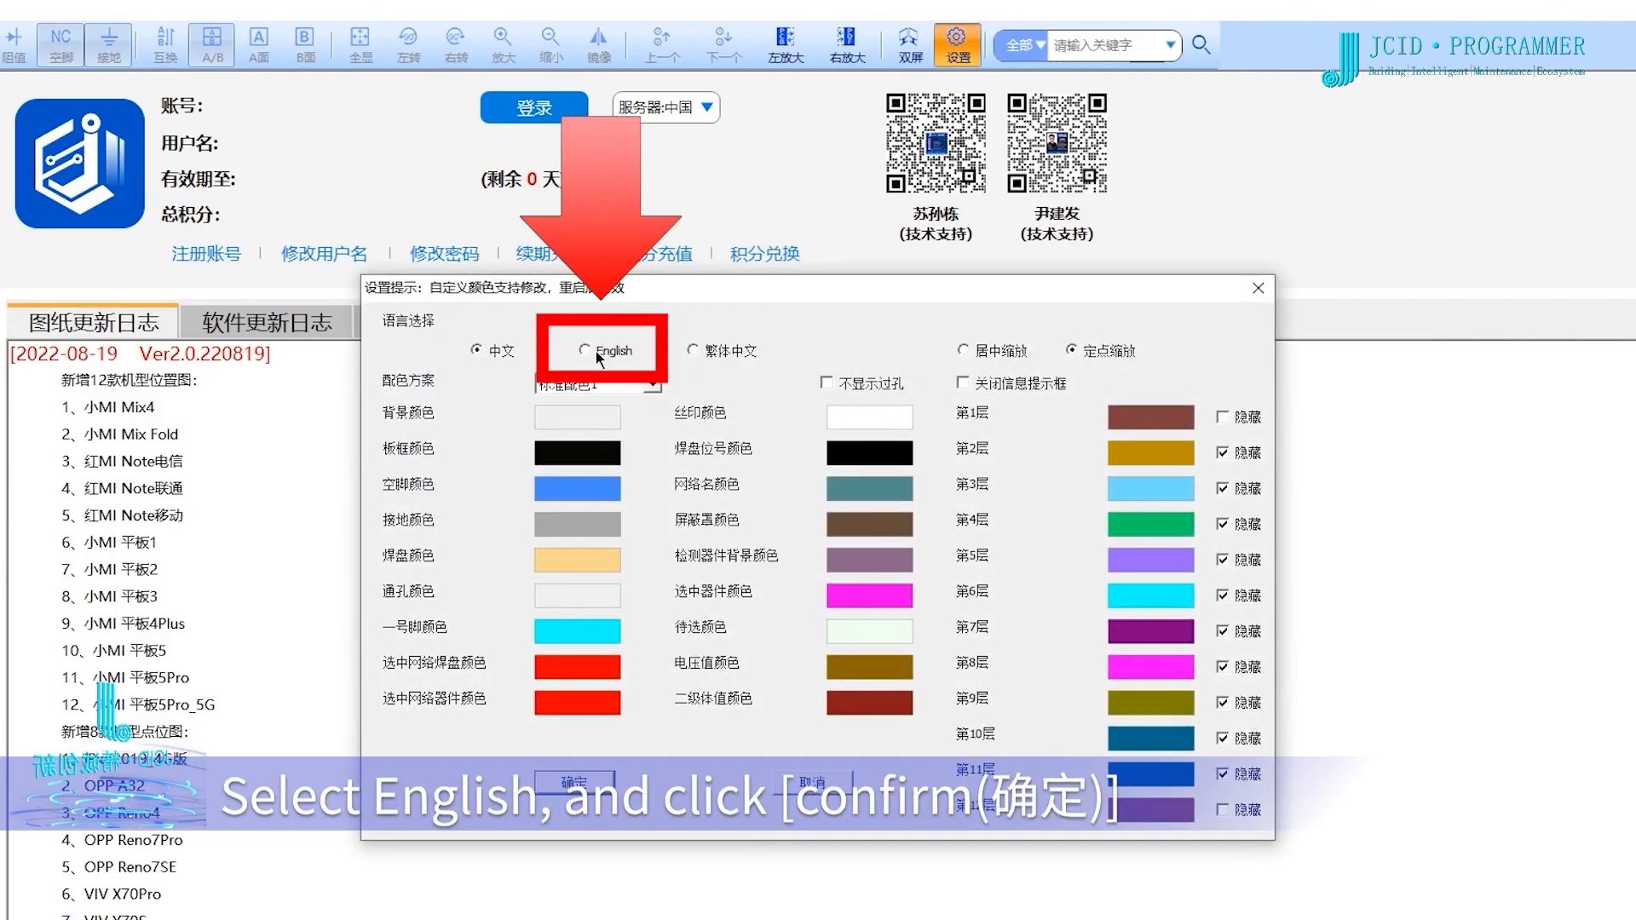
pyautogui.click(585, 351)
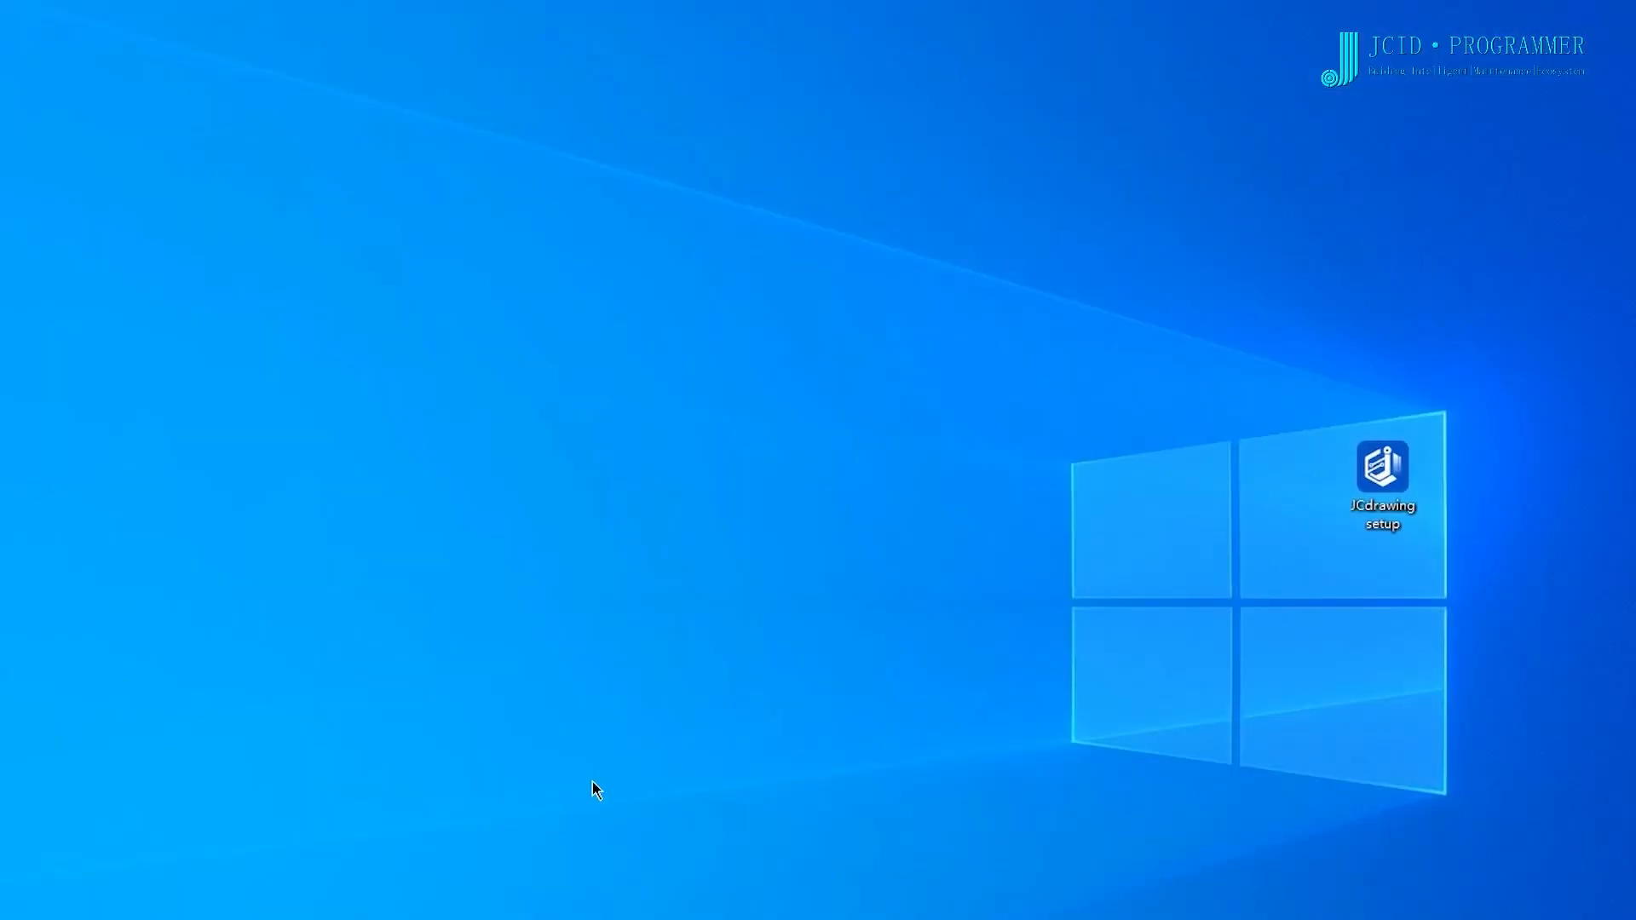
# Step: Register a new account with e-mail, captcha and password, and confirm success
pyautogui.doubleClick(1383, 471)
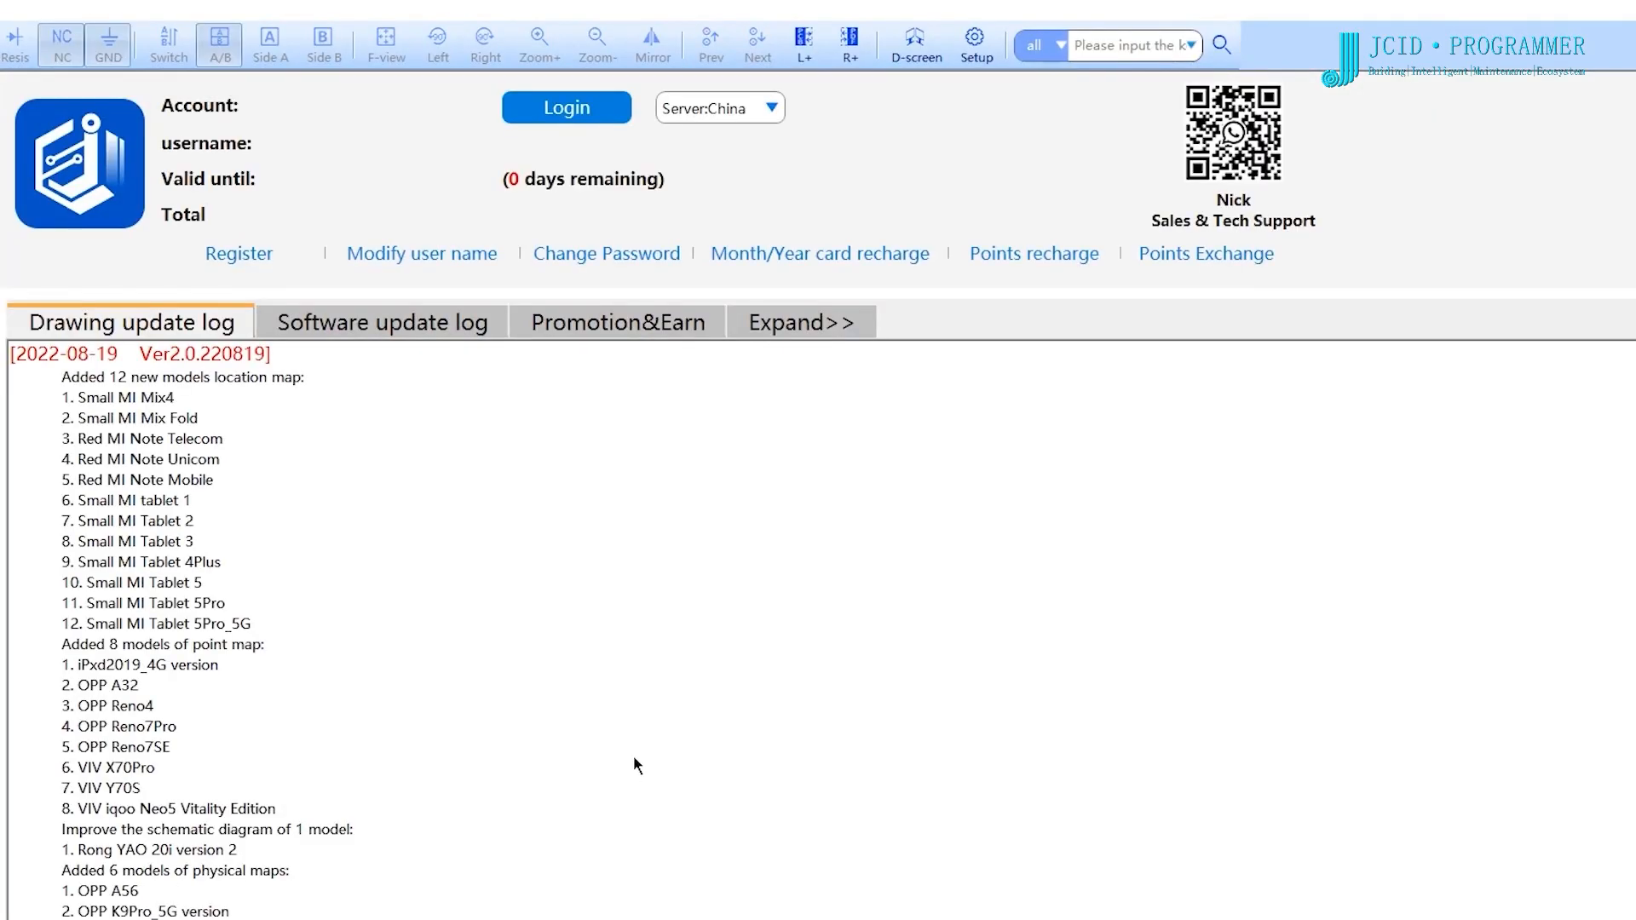
pyautogui.click(238, 252)
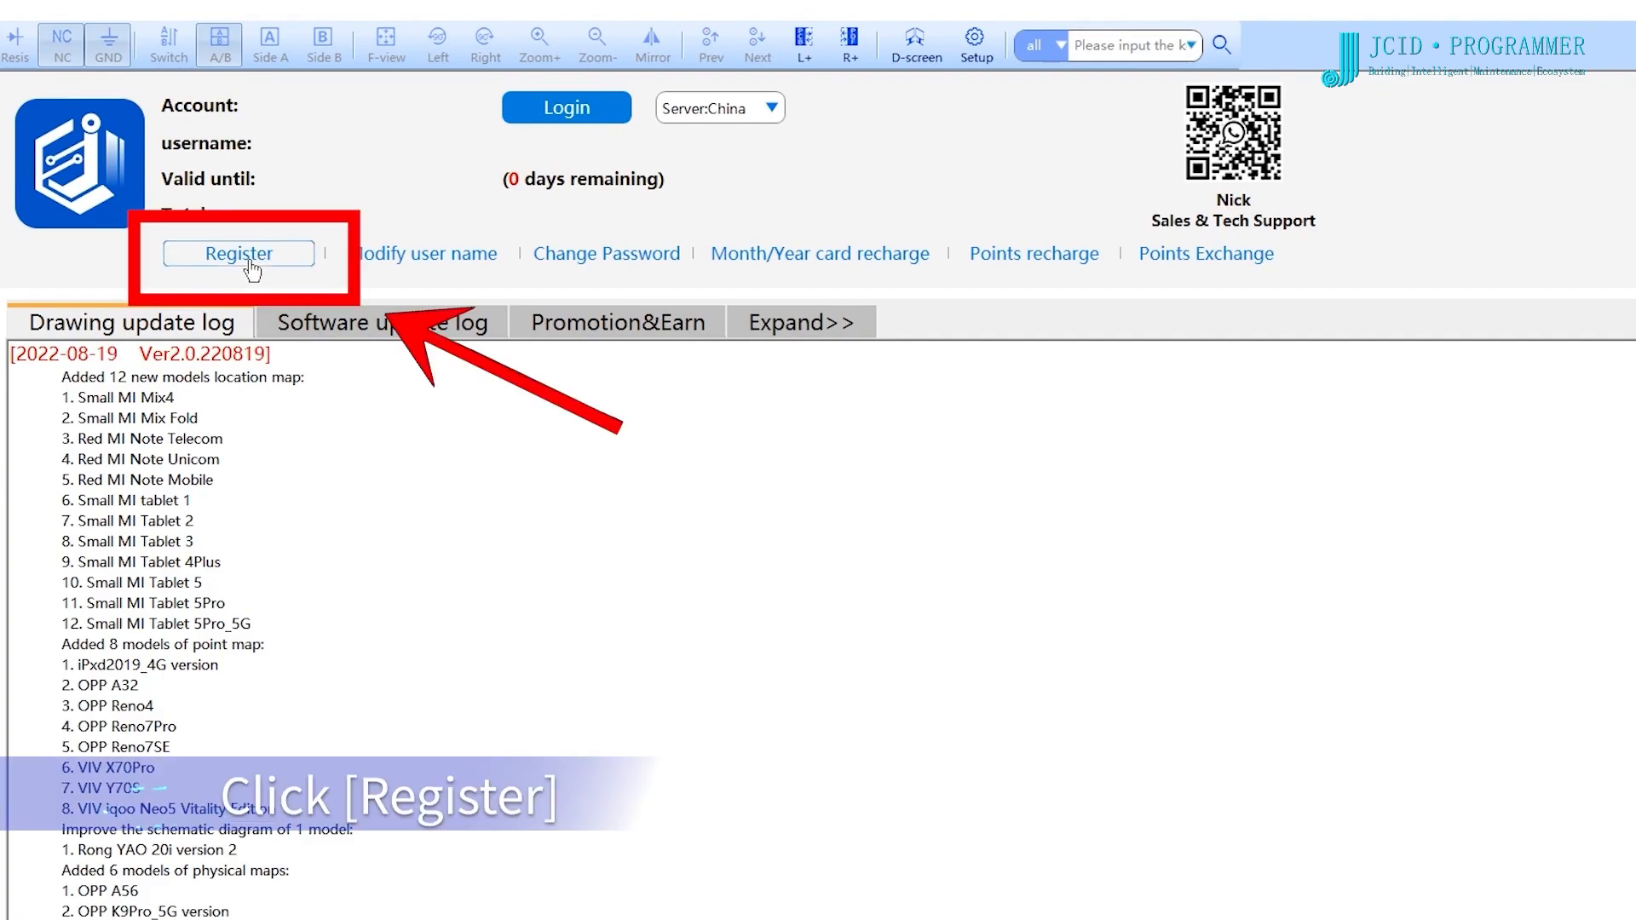
pyautogui.click(239, 253)
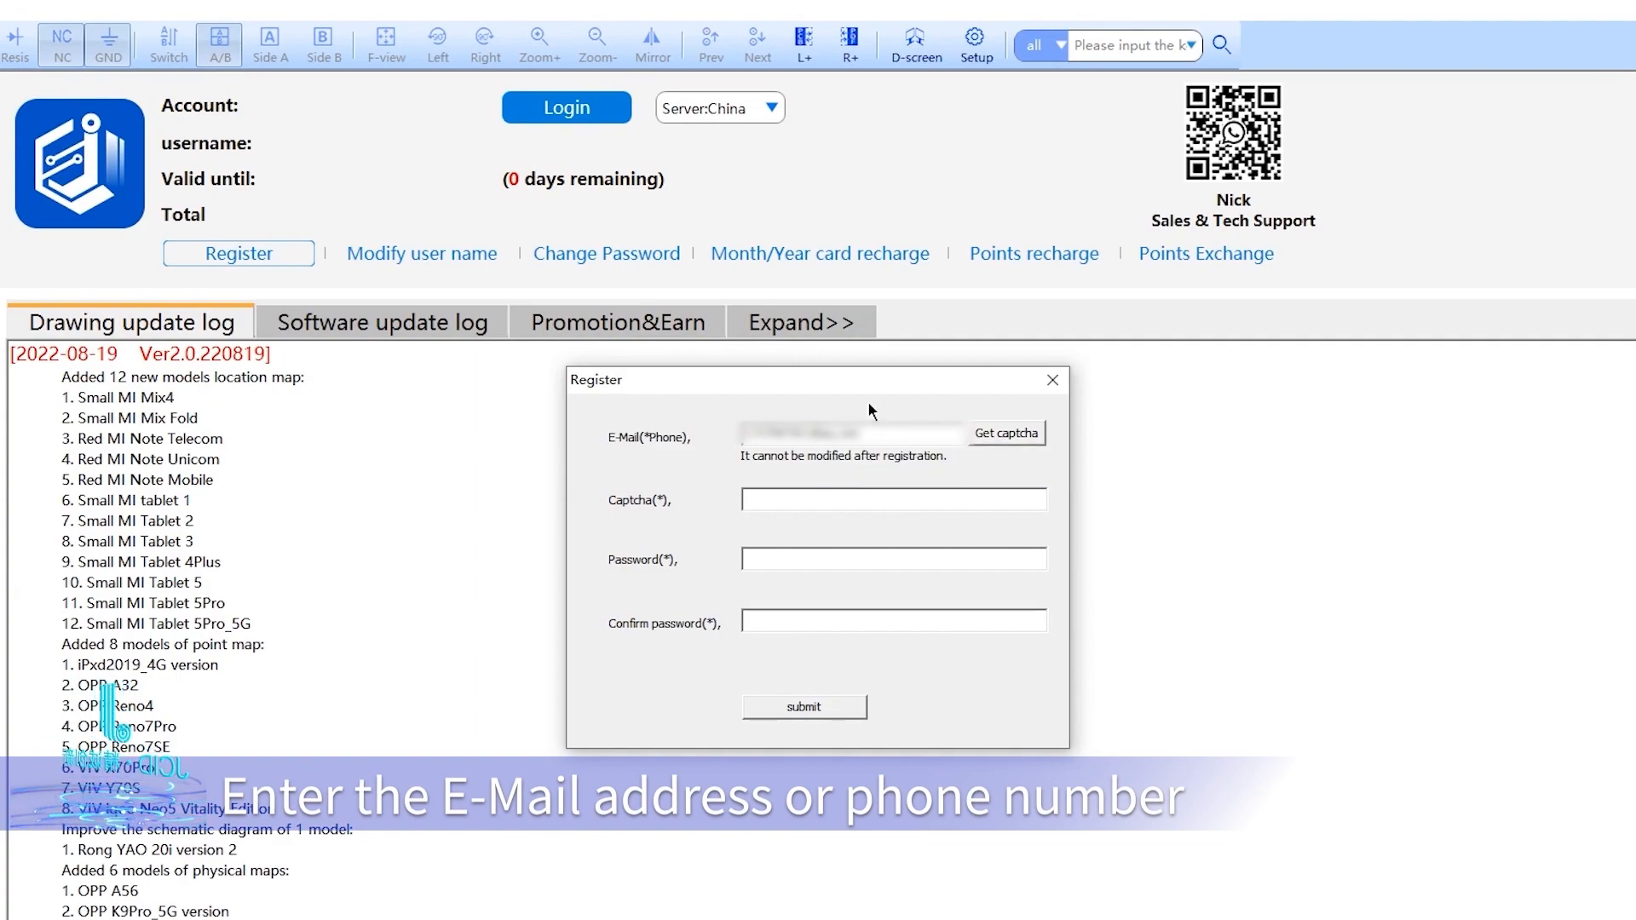
pyautogui.click(1005, 431)
pyautogui.write('673063')
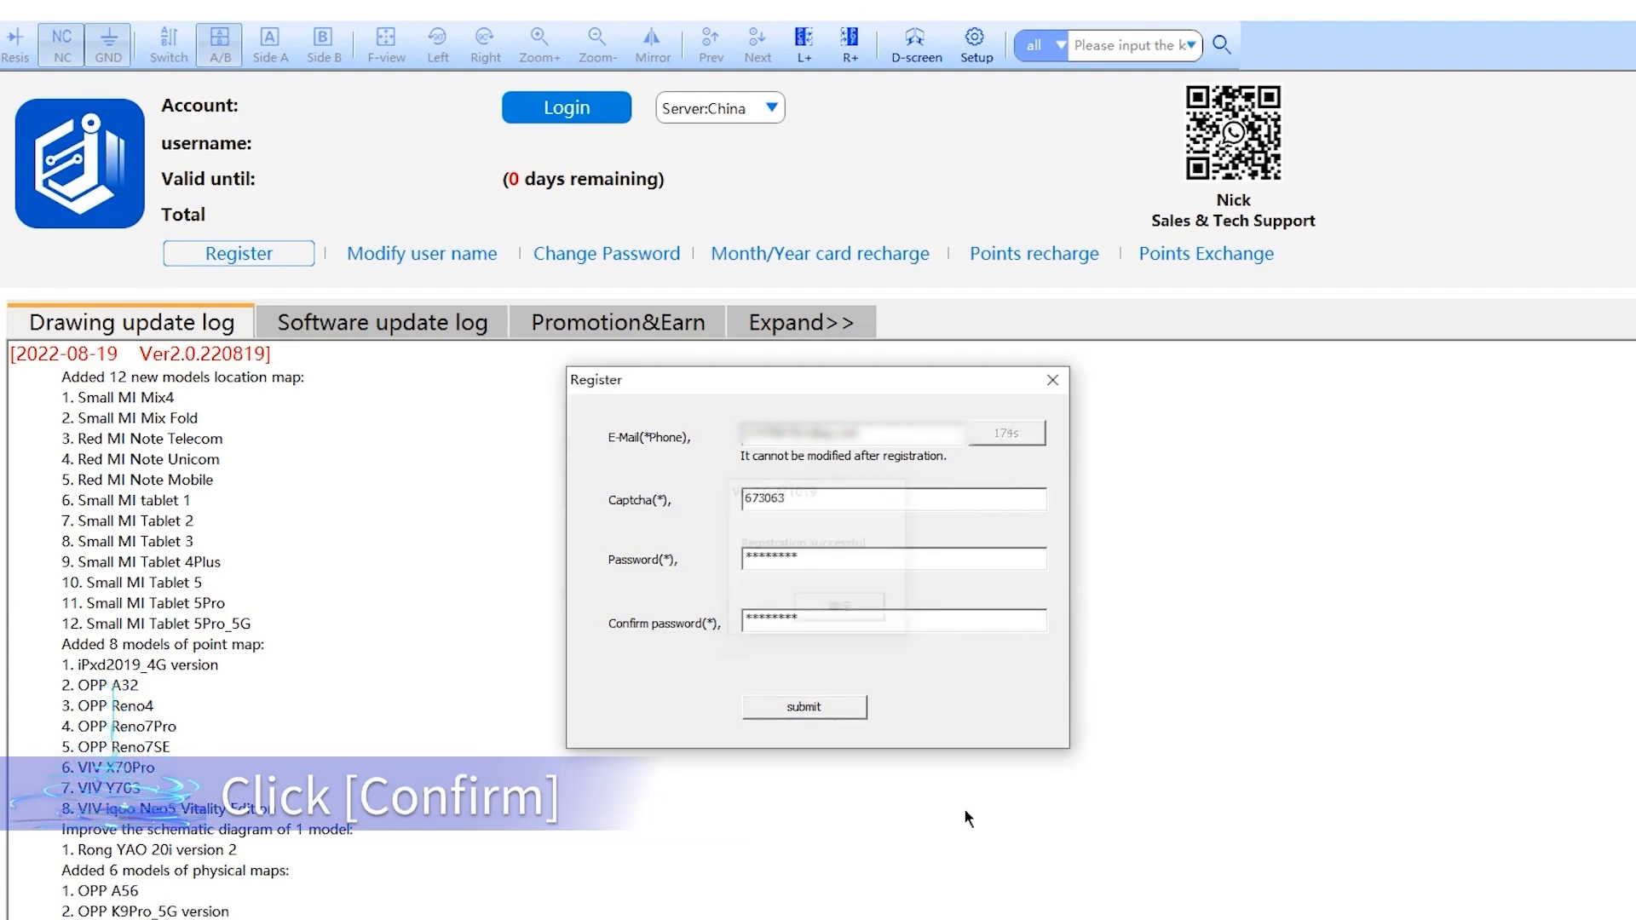
pyautogui.click(803, 706)
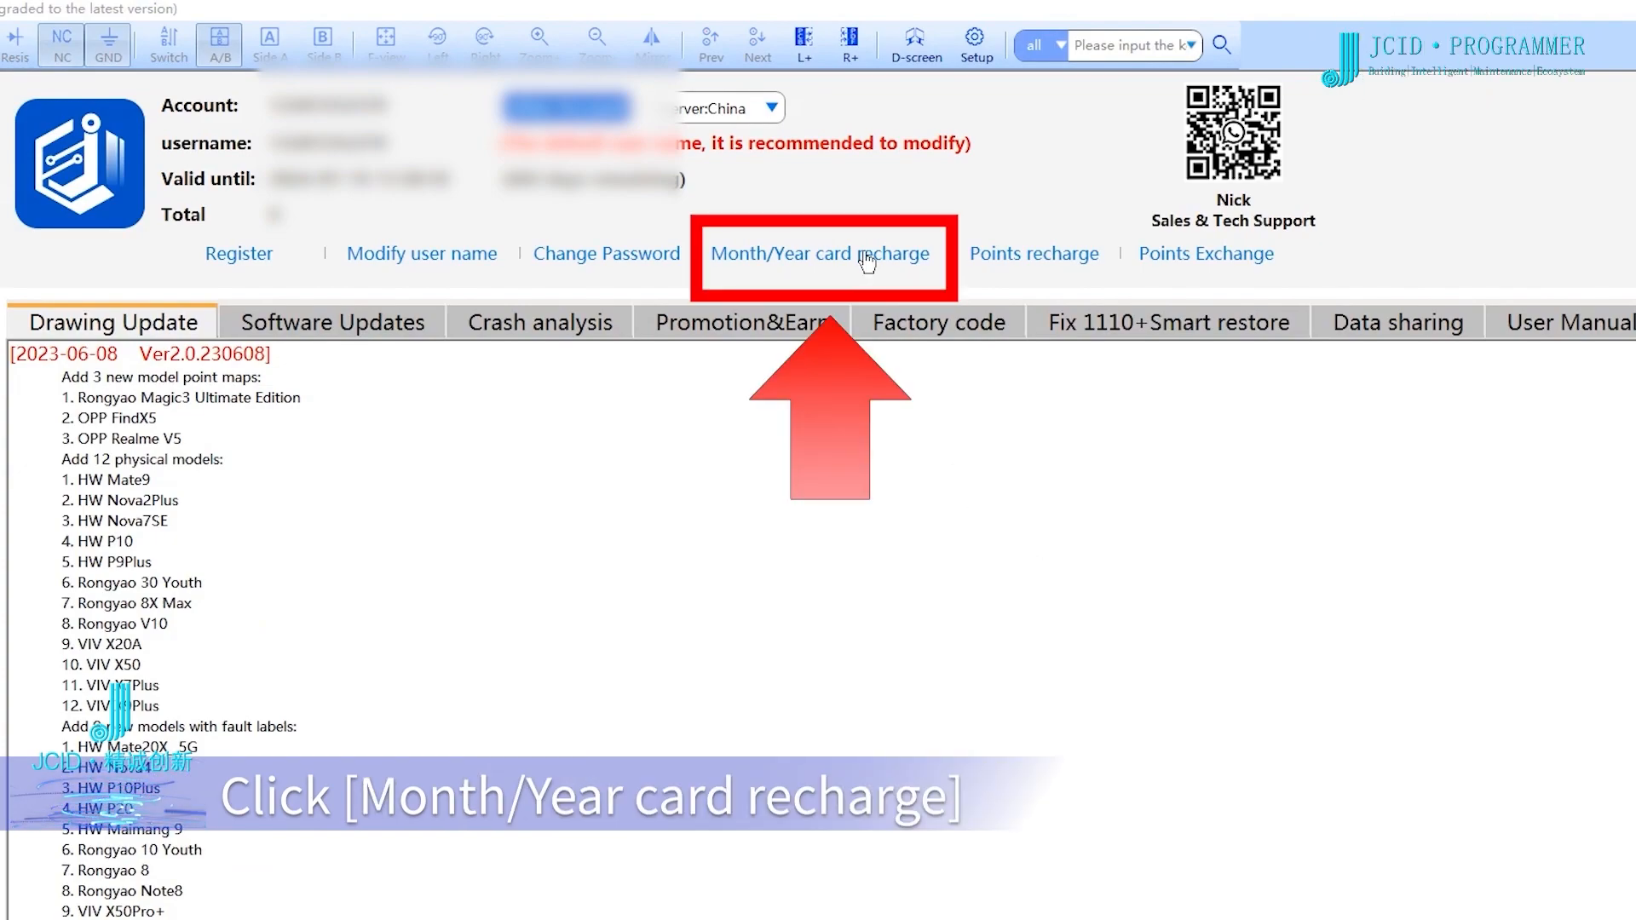
# Step: Review the Month/Year card recharge plans, including the QR-code Two-year option, then close it
pyautogui.click(820, 254)
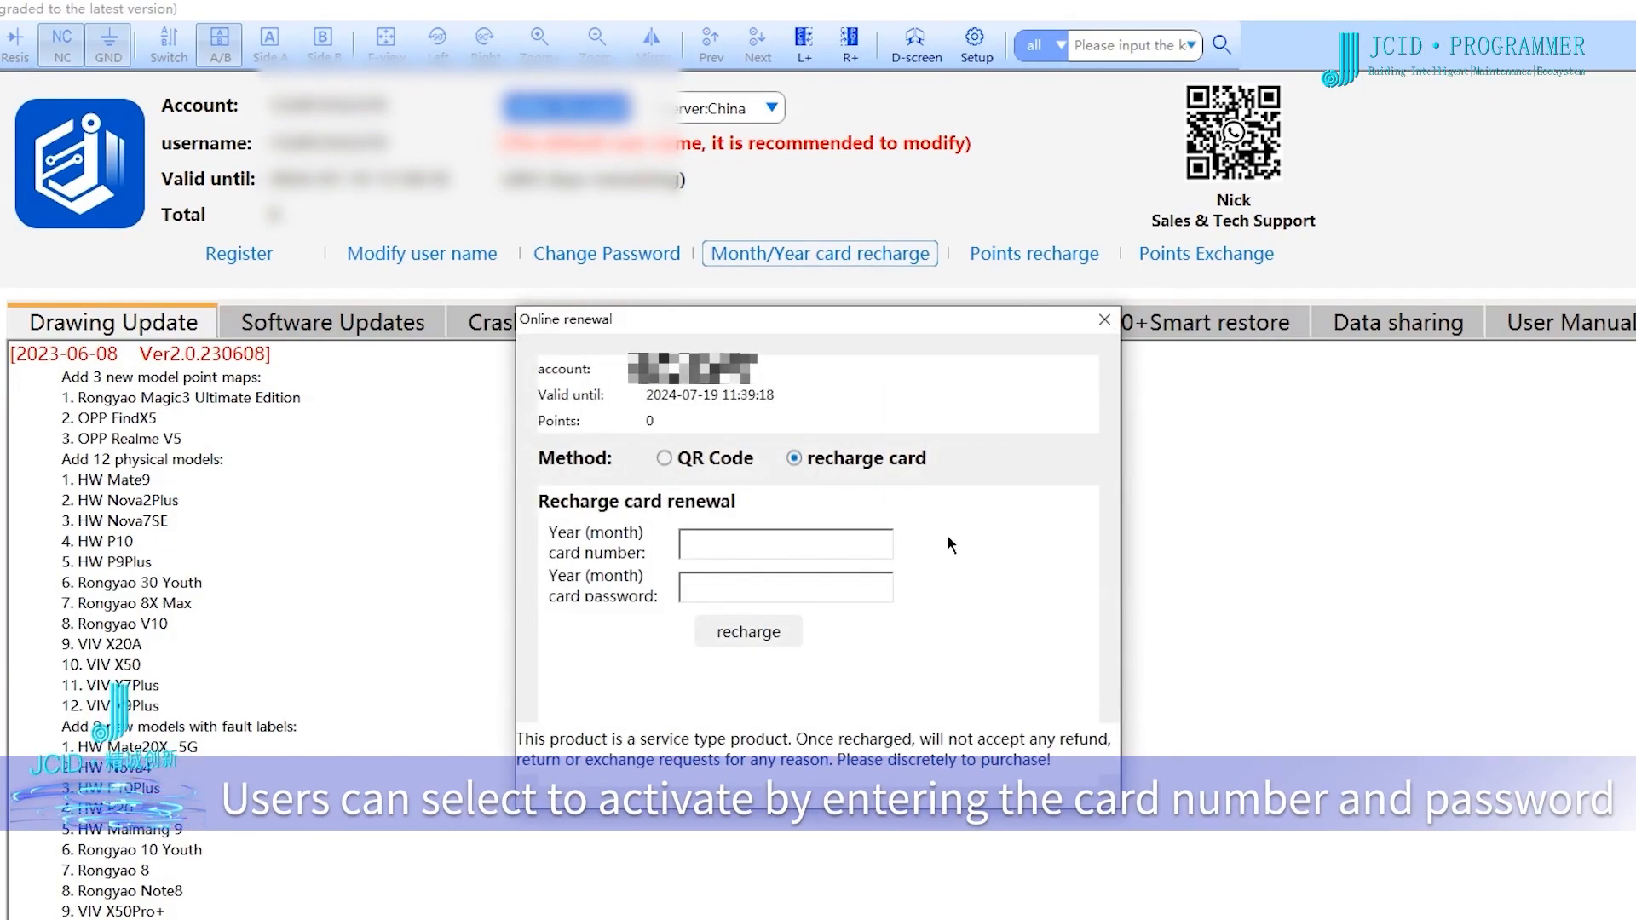
pyautogui.moveTo(941, 602)
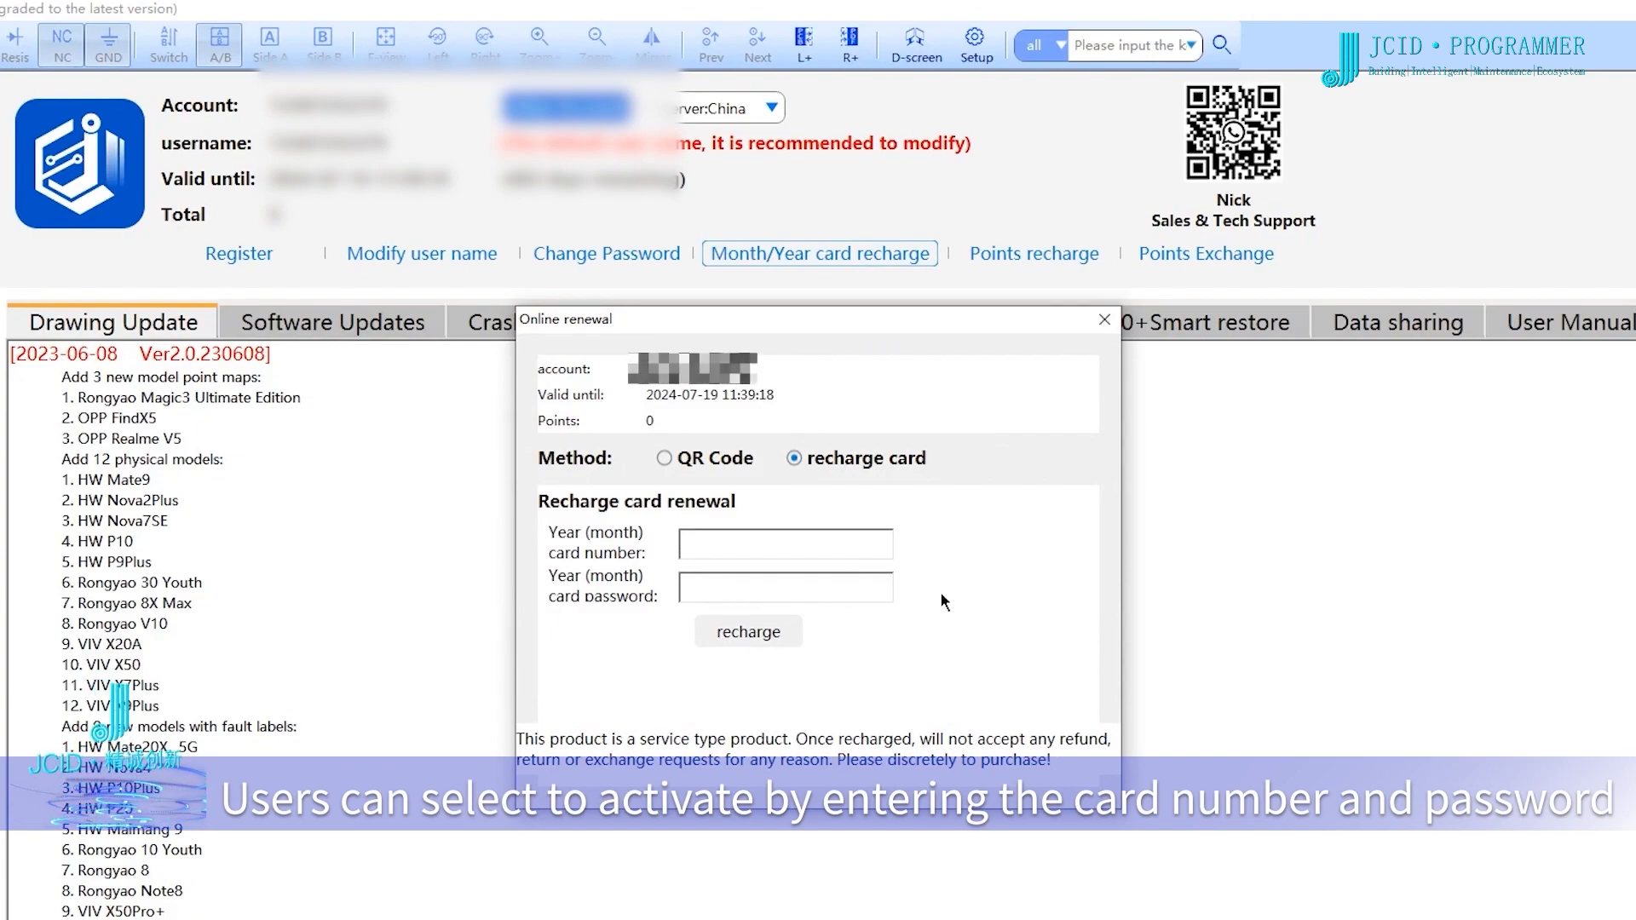
pyautogui.moveTo(949, 597)
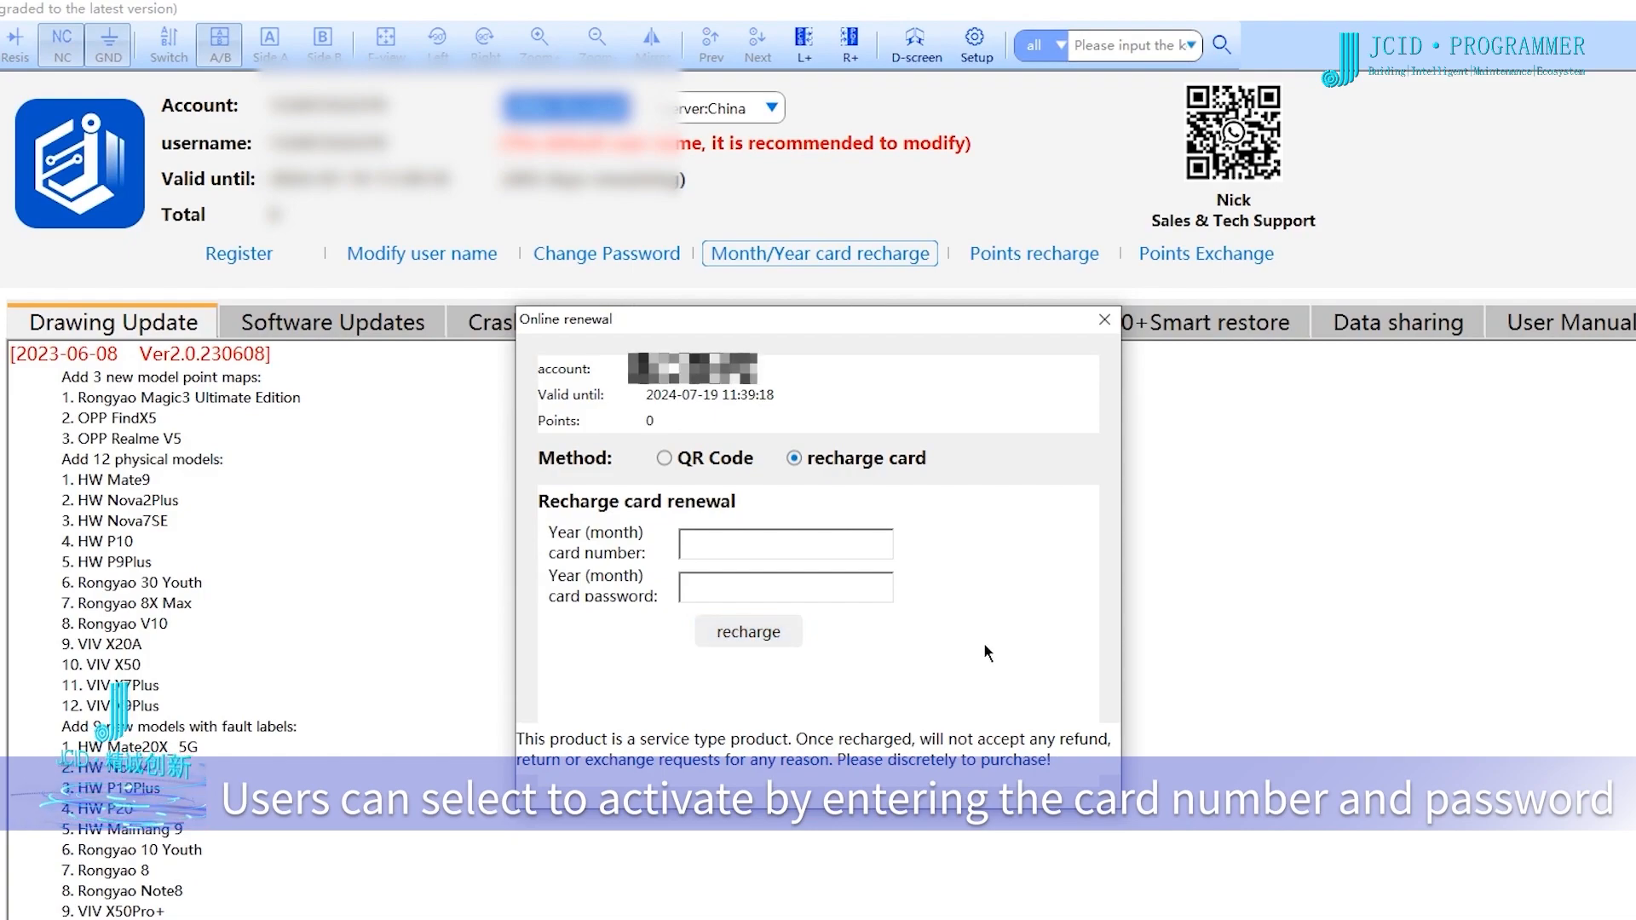
pyautogui.click(665, 457)
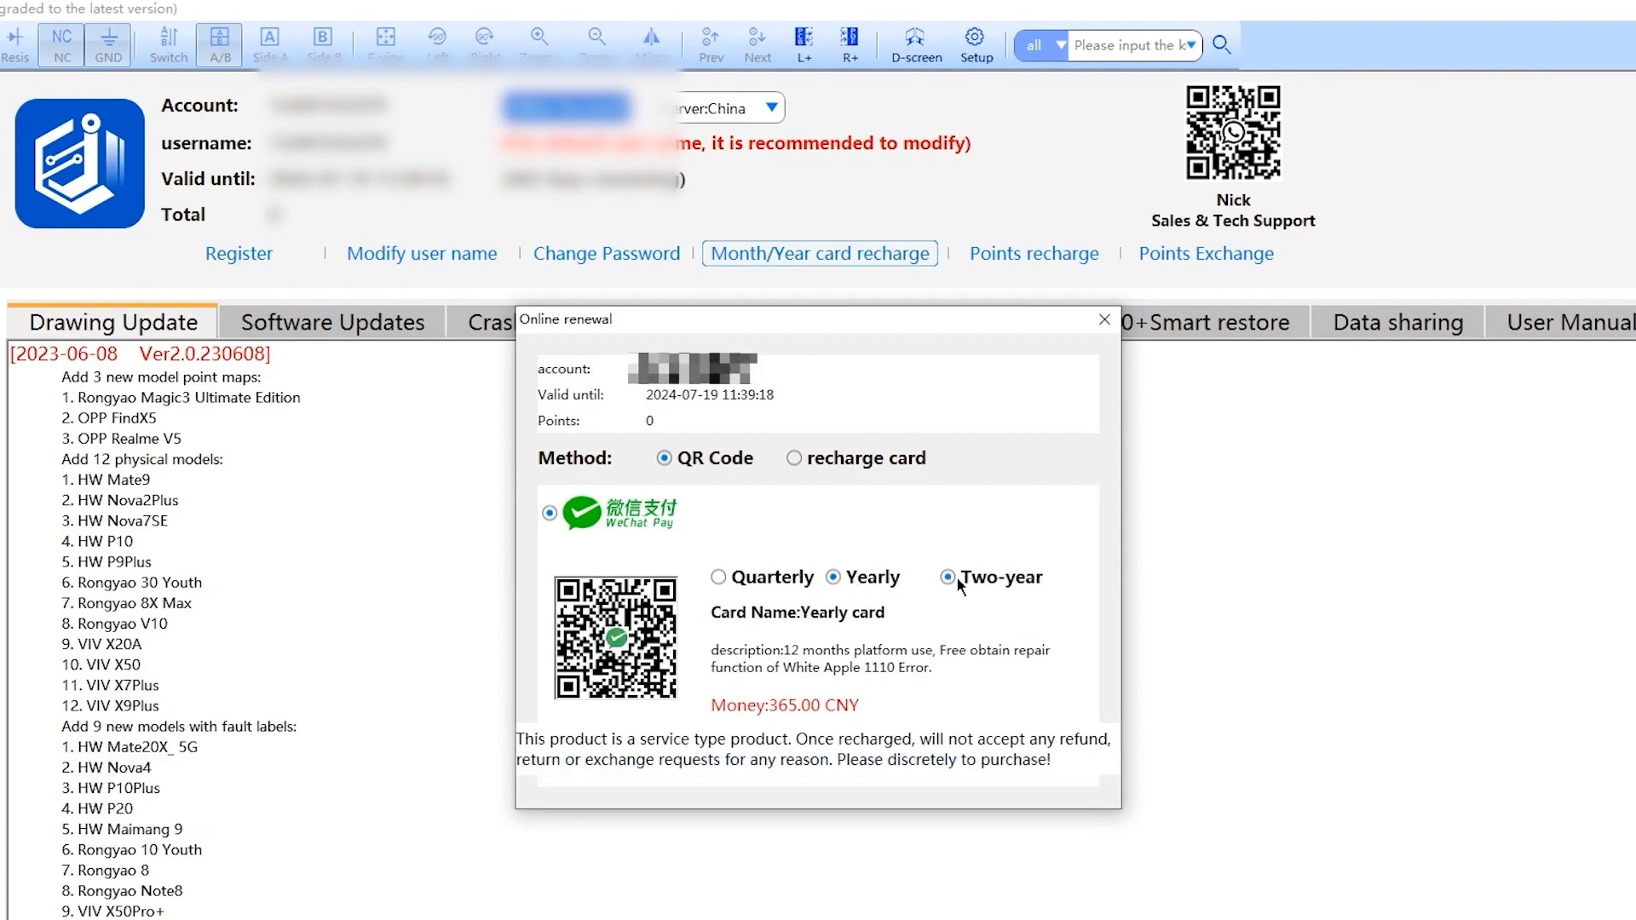
pyautogui.click(946, 578)
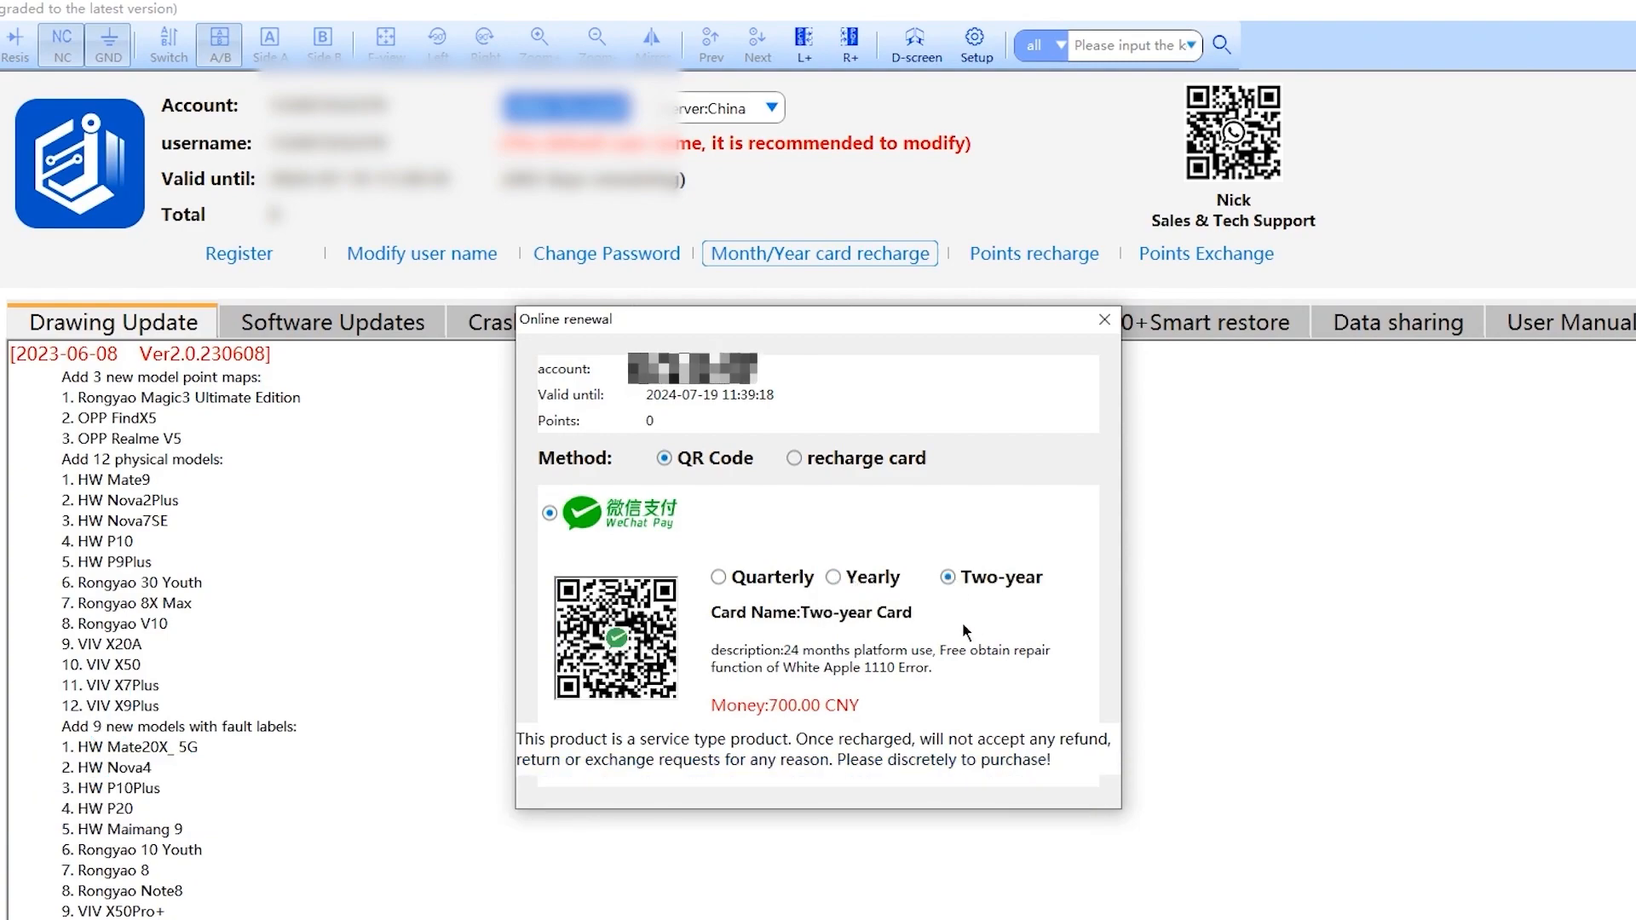
pyautogui.click(1103, 318)
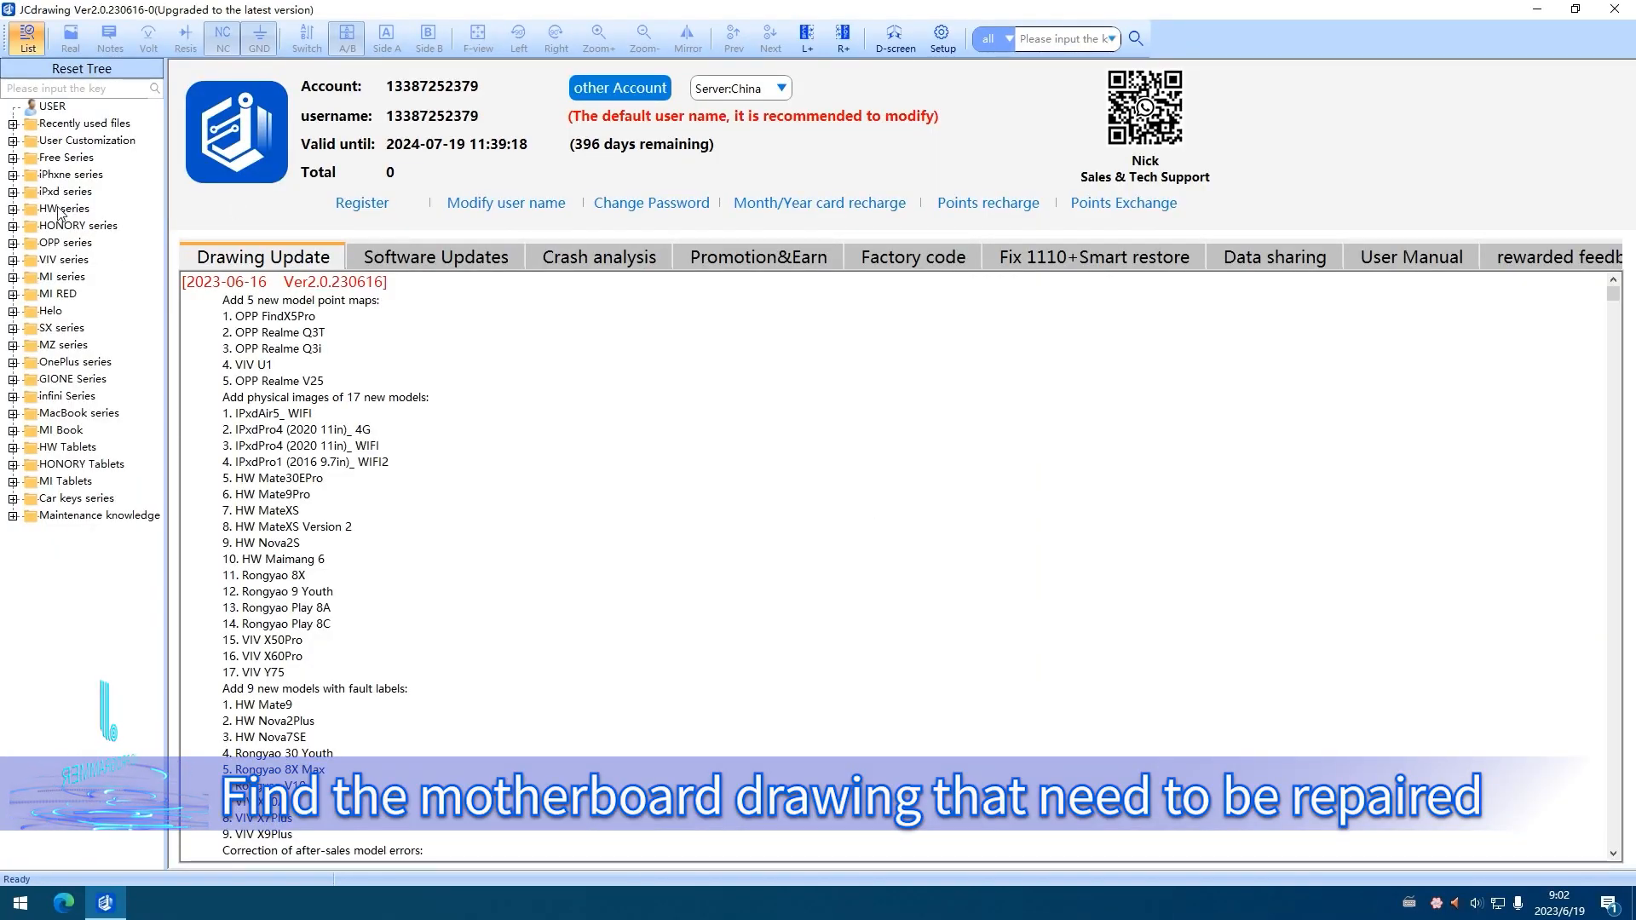
# Step: Expand the iPhone series tree and load the iphxne13 motherboard copperAB drawing
pyautogui.click(12, 174)
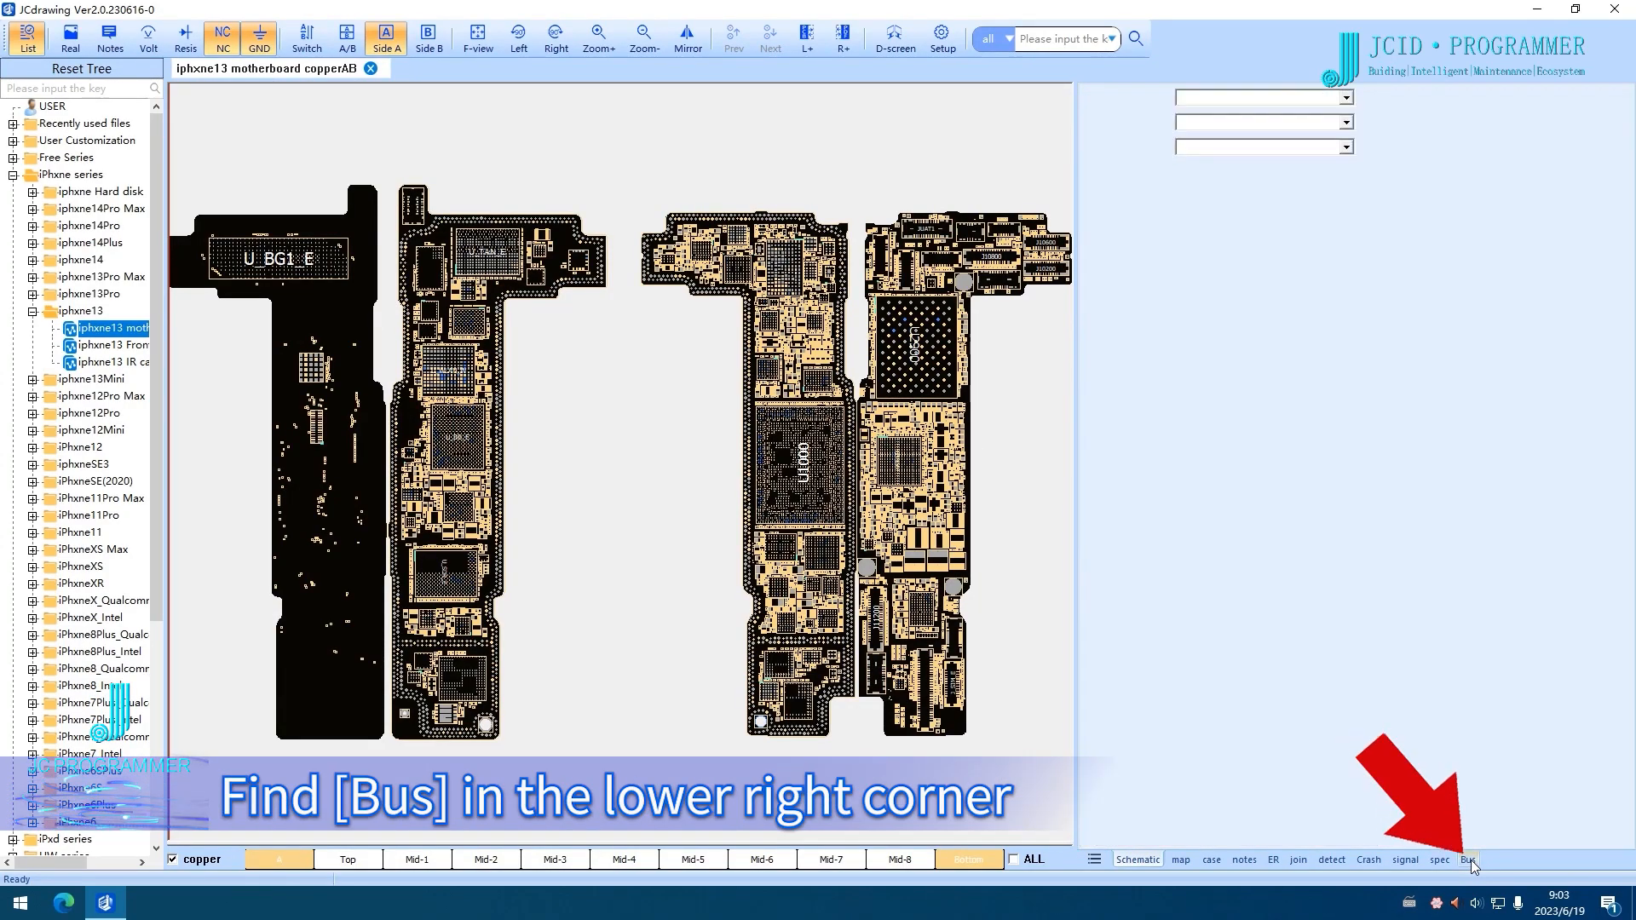
# Step: Choose the RFFE6(official) bus in the Bus analysis panel
pyautogui.click(1469, 859)
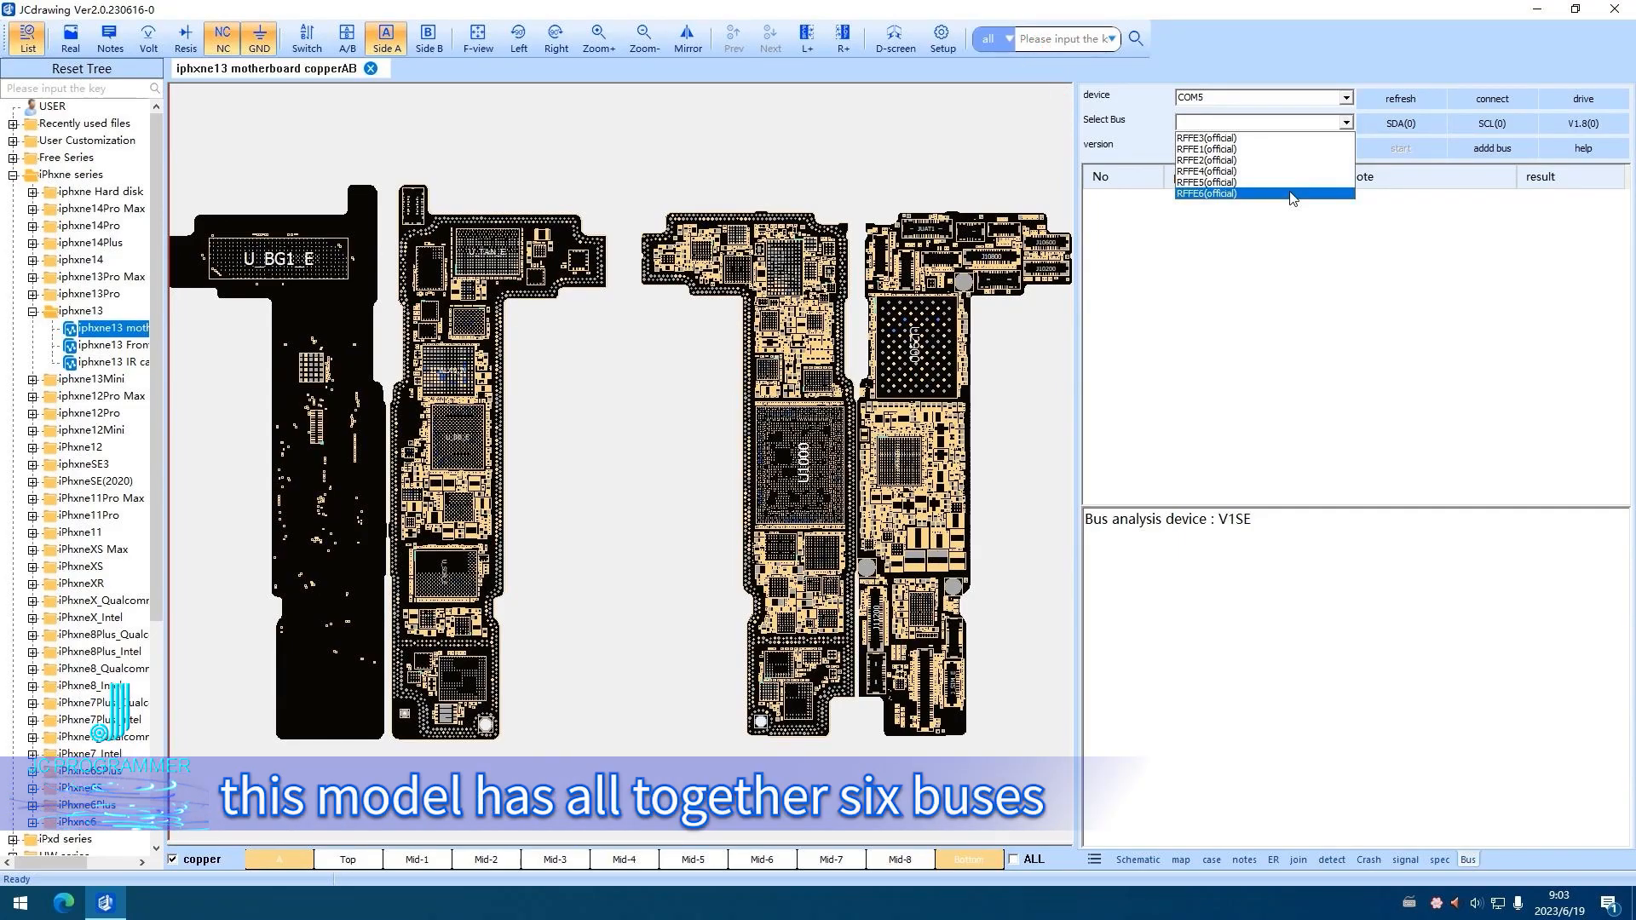
pyautogui.click(1208, 193)
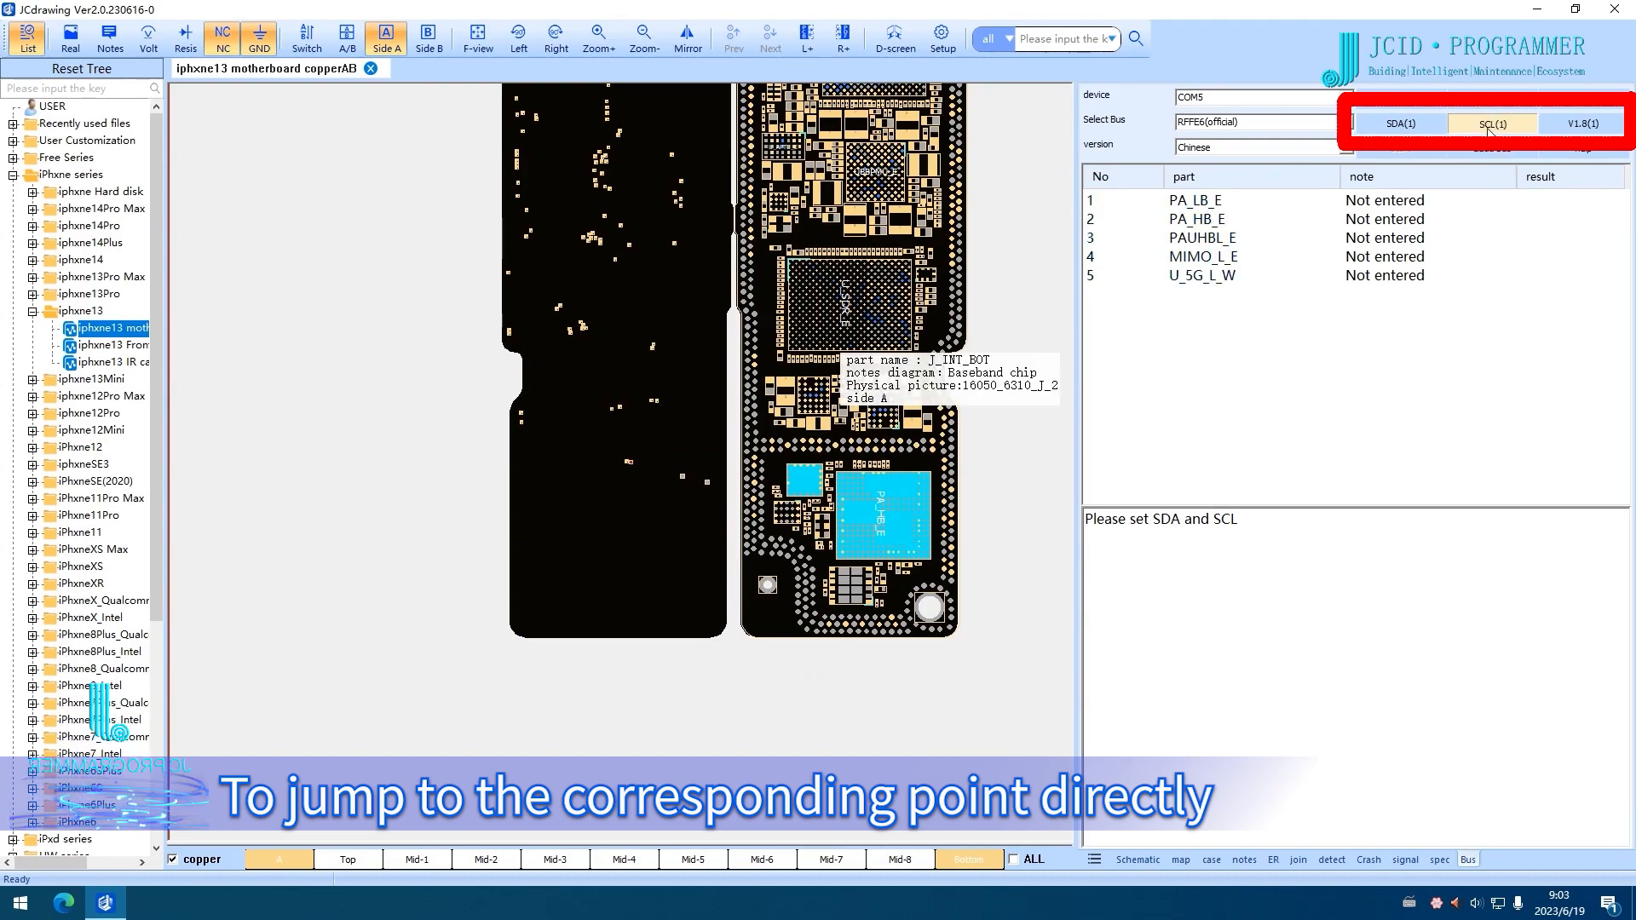
# Step: Locate the SDA/SCL test points and connect the V1SE device for the RFFE6 bus
pyautogui.click(1492, 122)
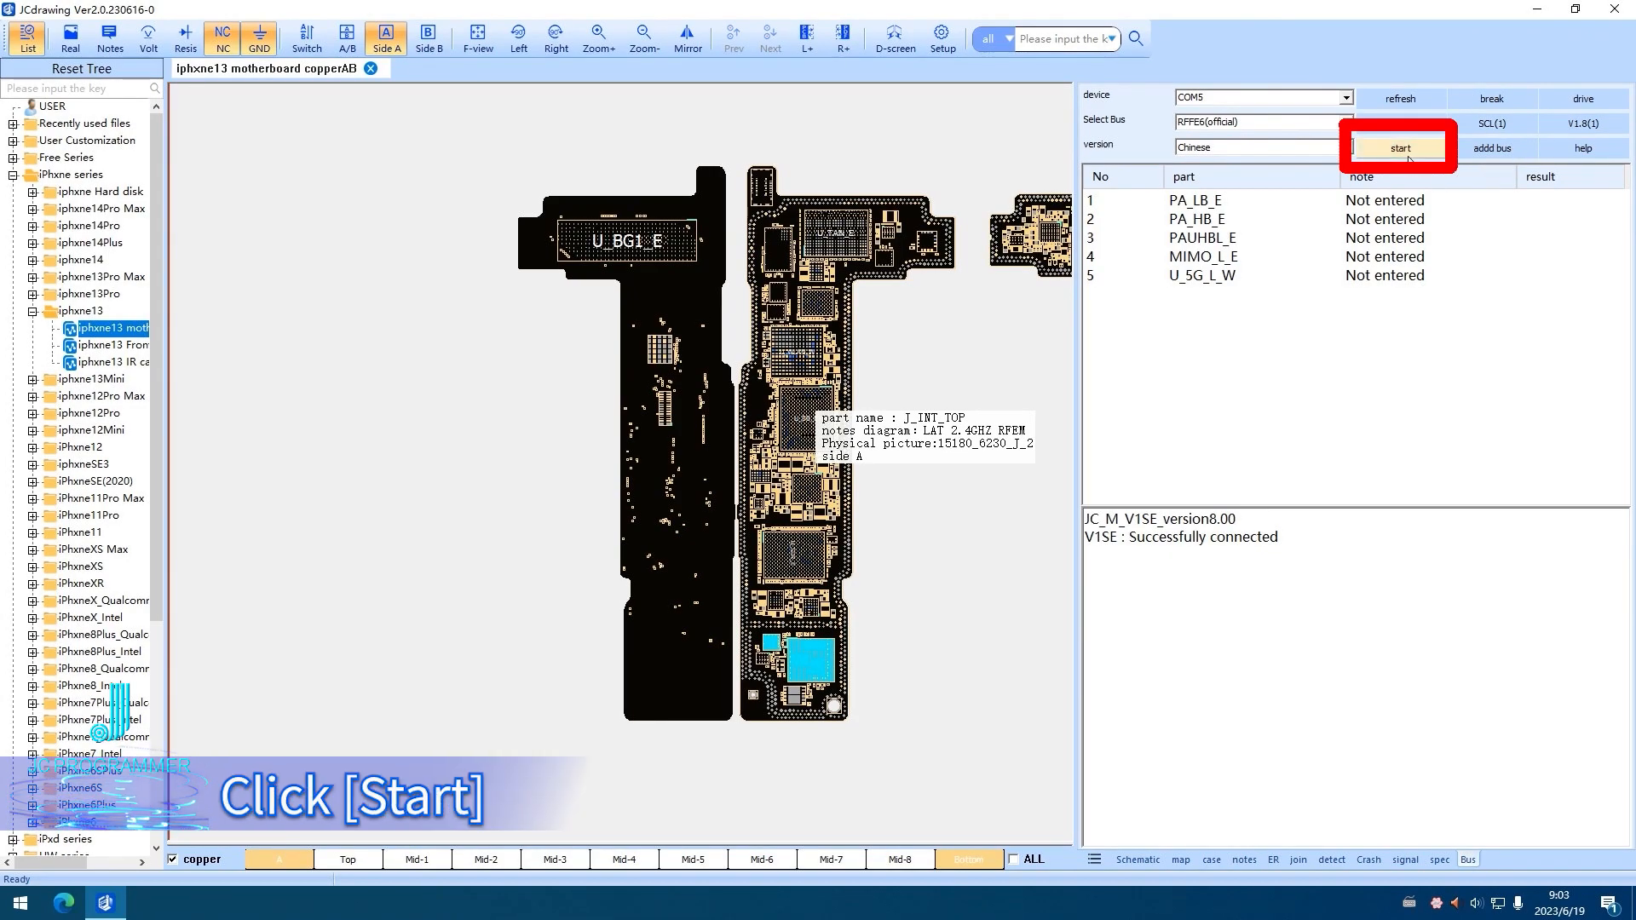
# Step: Run the bus check and jump to the abnormal PAUHBL_E chip marked red
pyautogui.click(1398, 147)
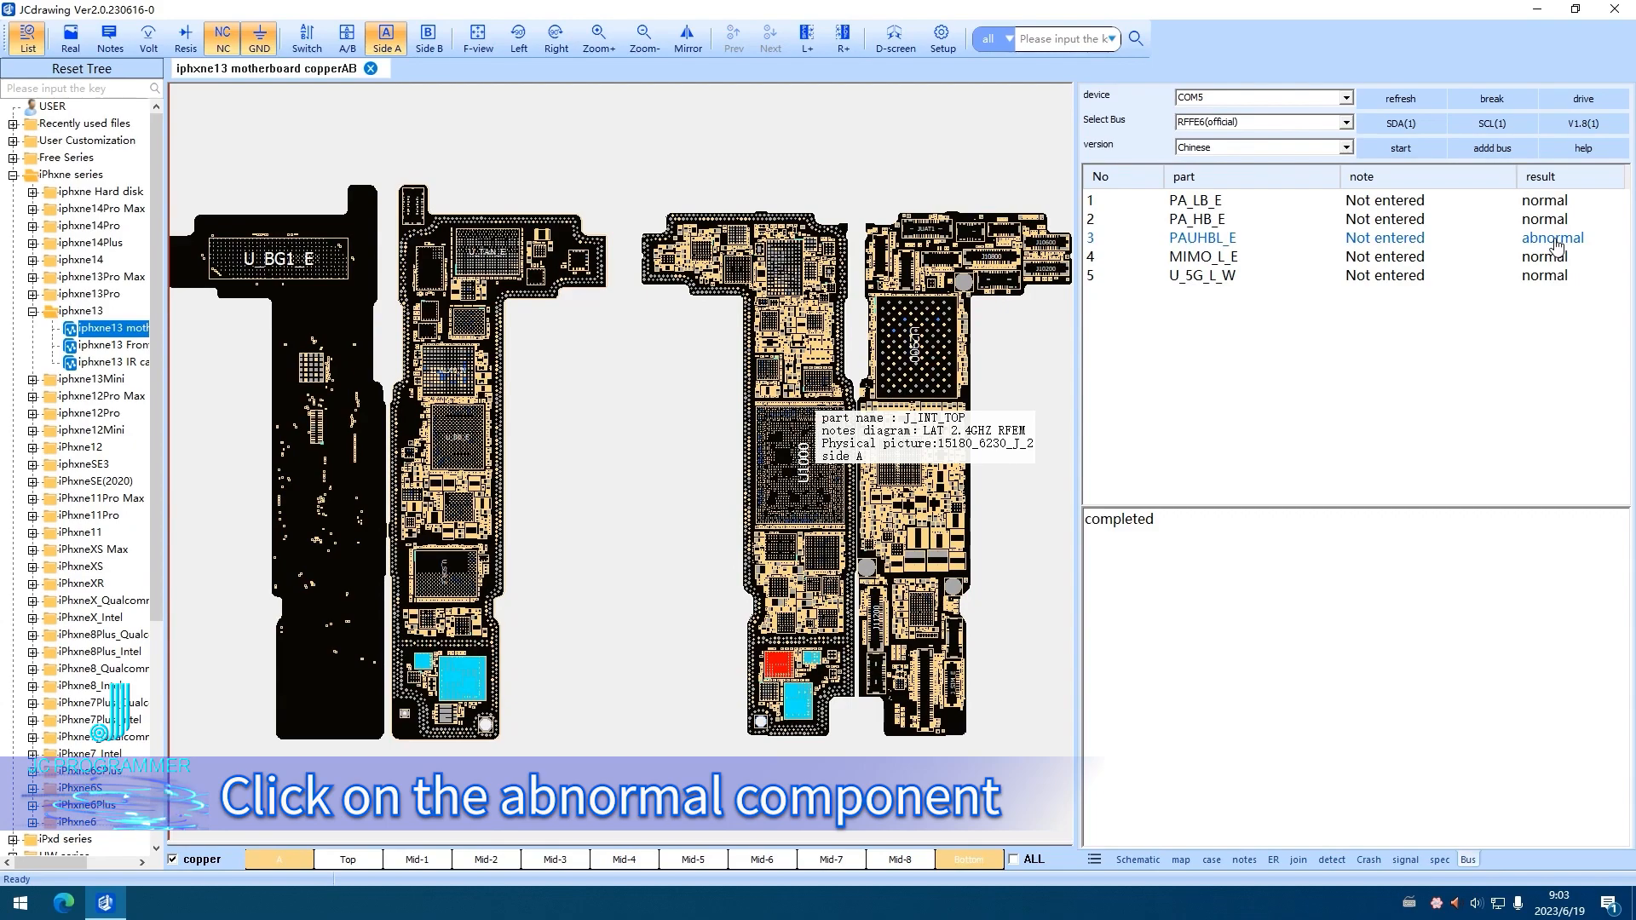
pyautogui.click(1201, 239)
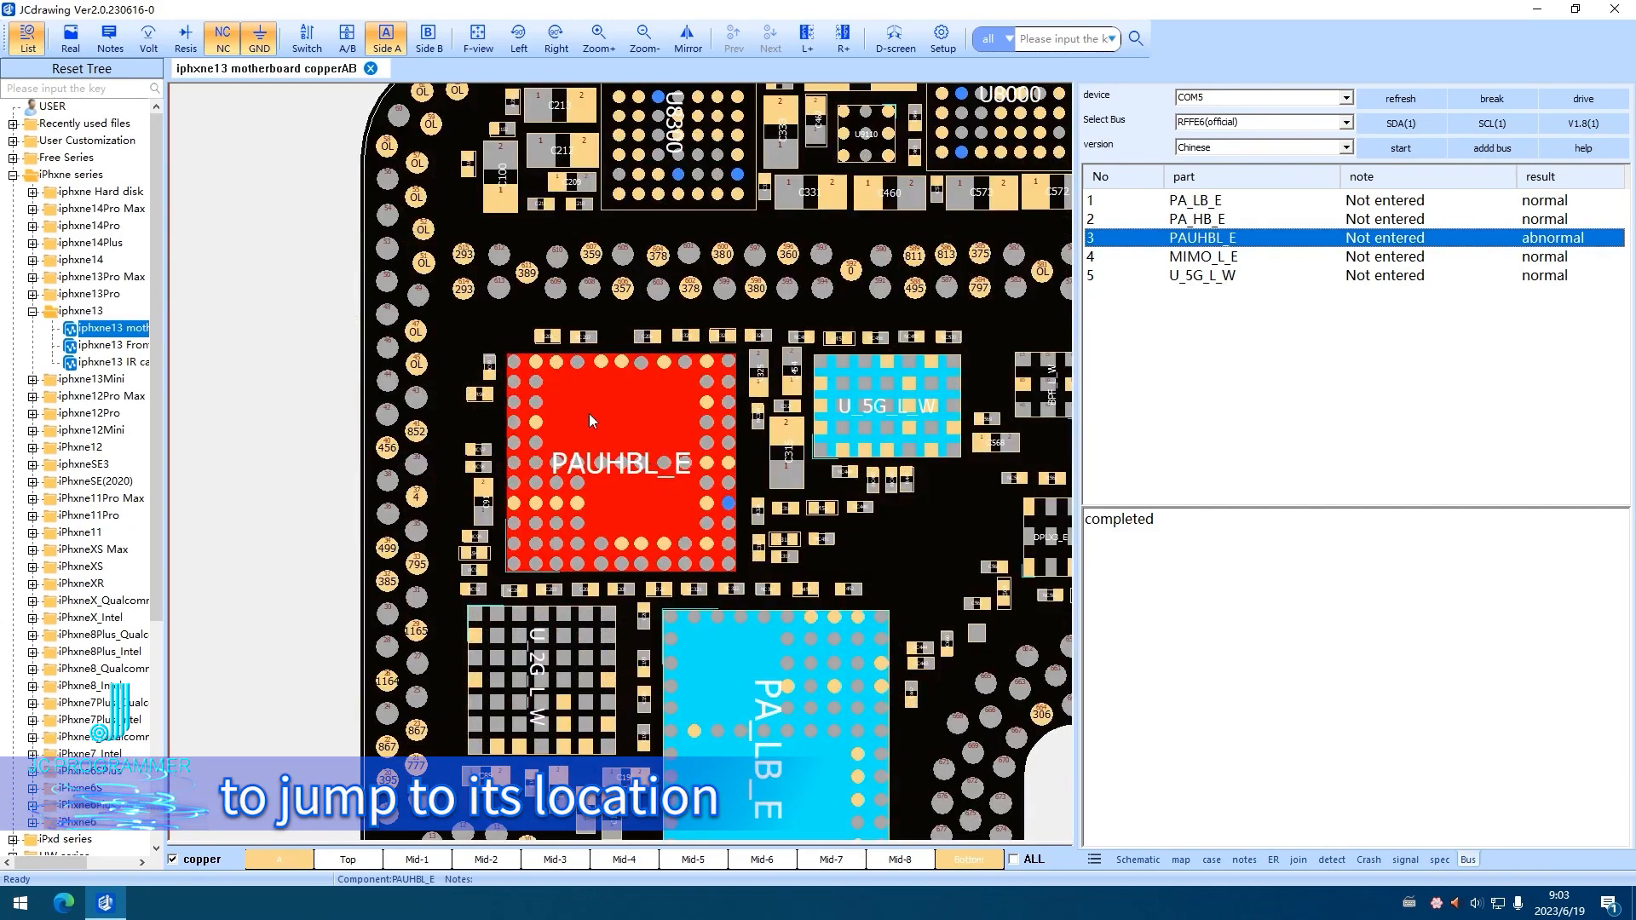